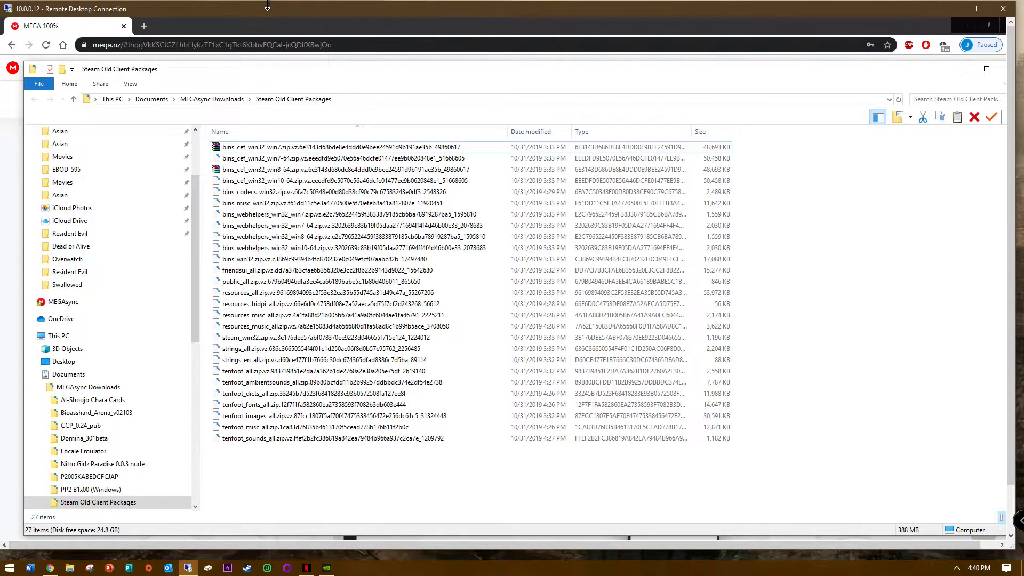
mouse_move(246, 20)
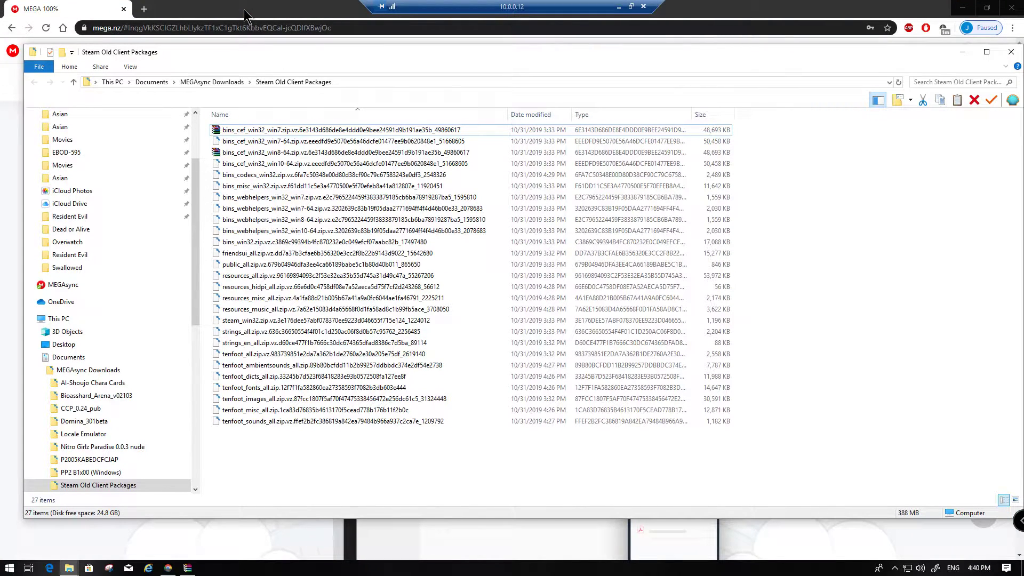
Select and deselect the ambient sounds package file in the first Explorer window
click(327, 365)
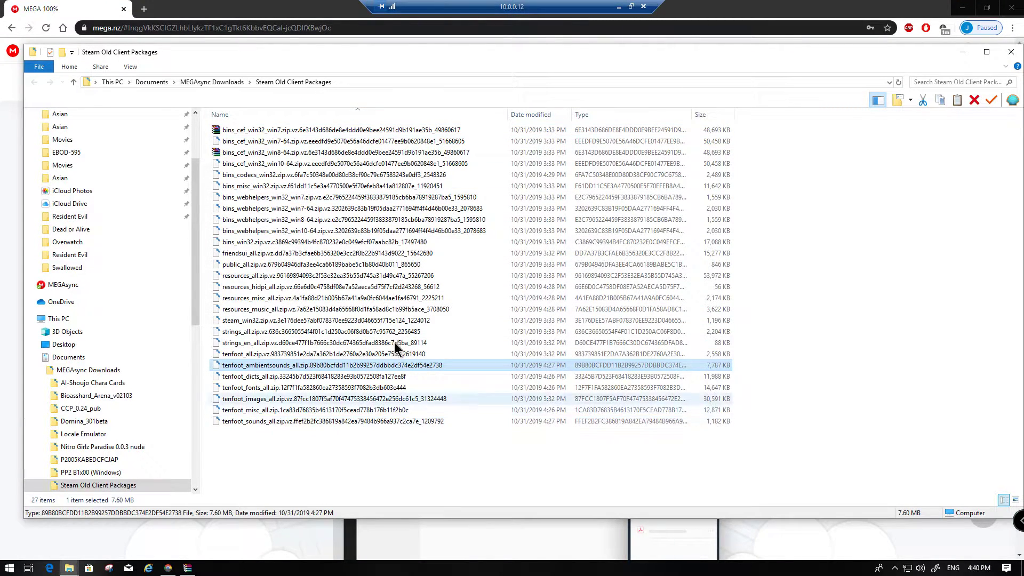
click(399, 447)
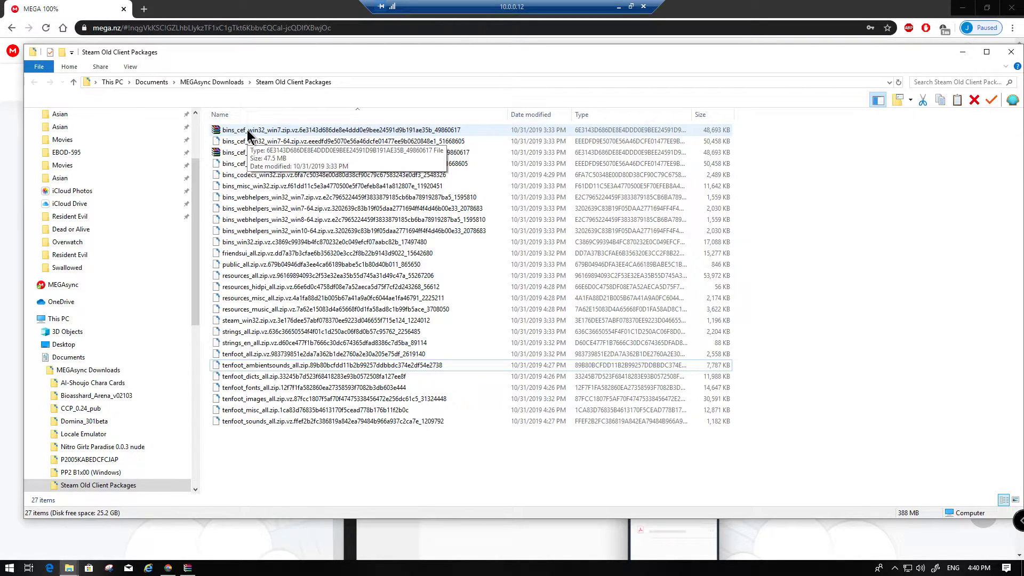
mouse_move(268, 189)
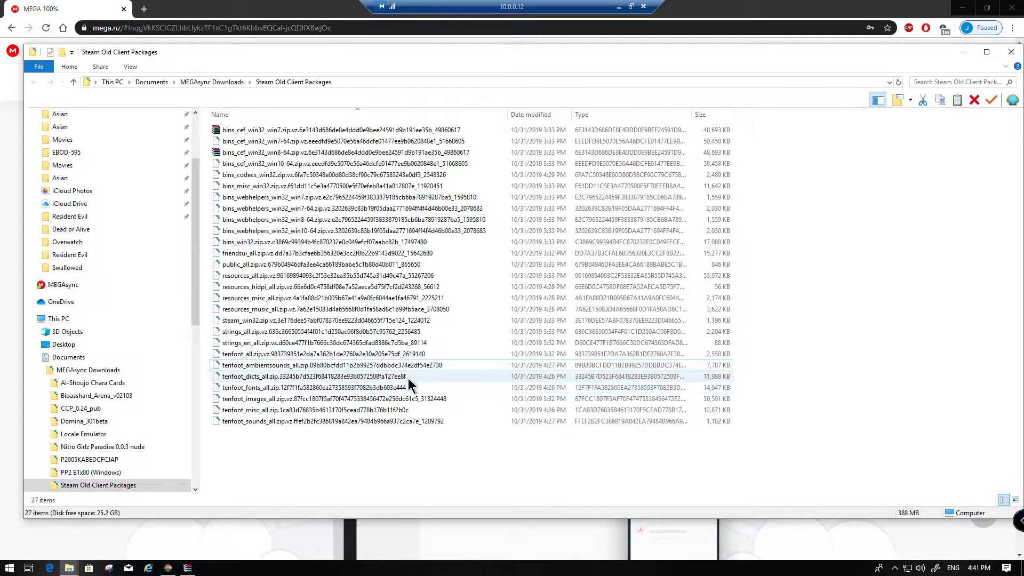
click(326, 421)
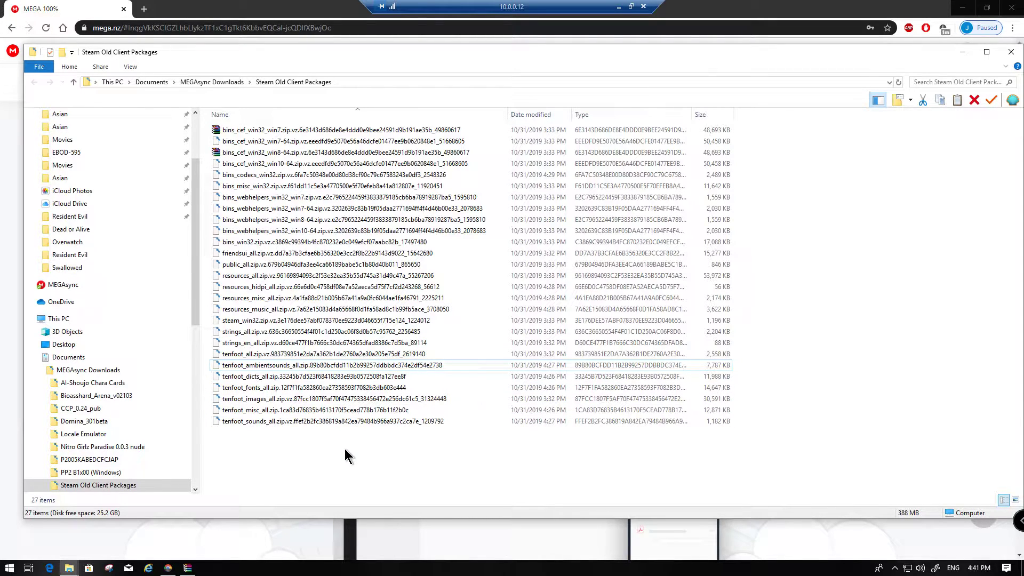
mouse_move(327, 437)
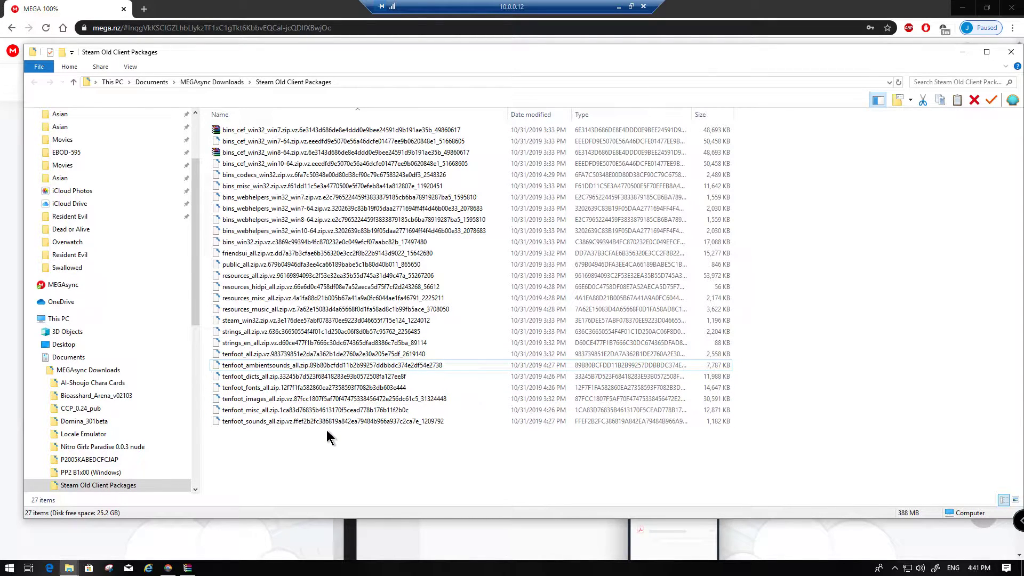
mouse_move(315, 437)
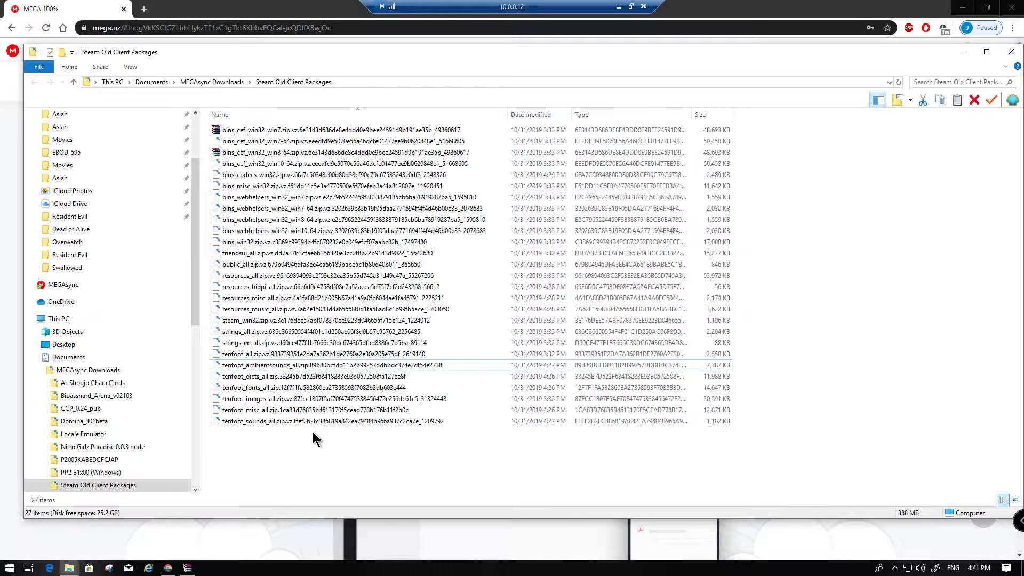
mouse_move(320, 447)
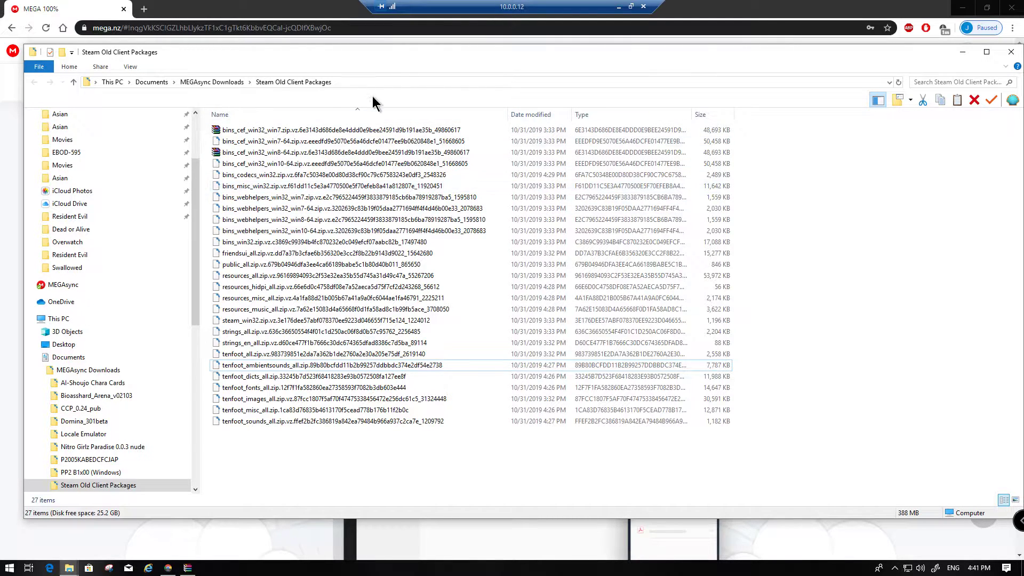
mouse_move(68, 566)
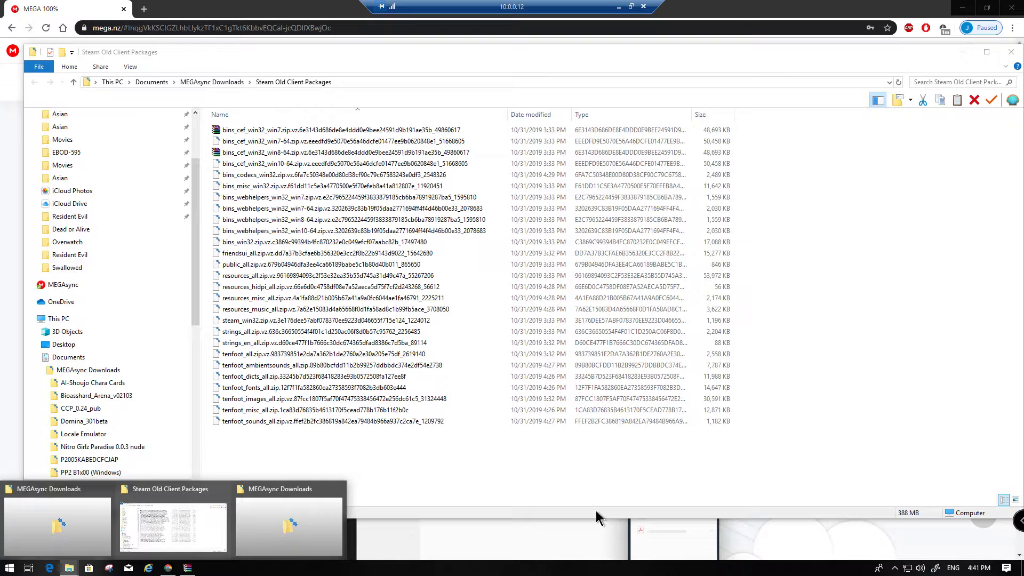
mouse_move(162, 516)
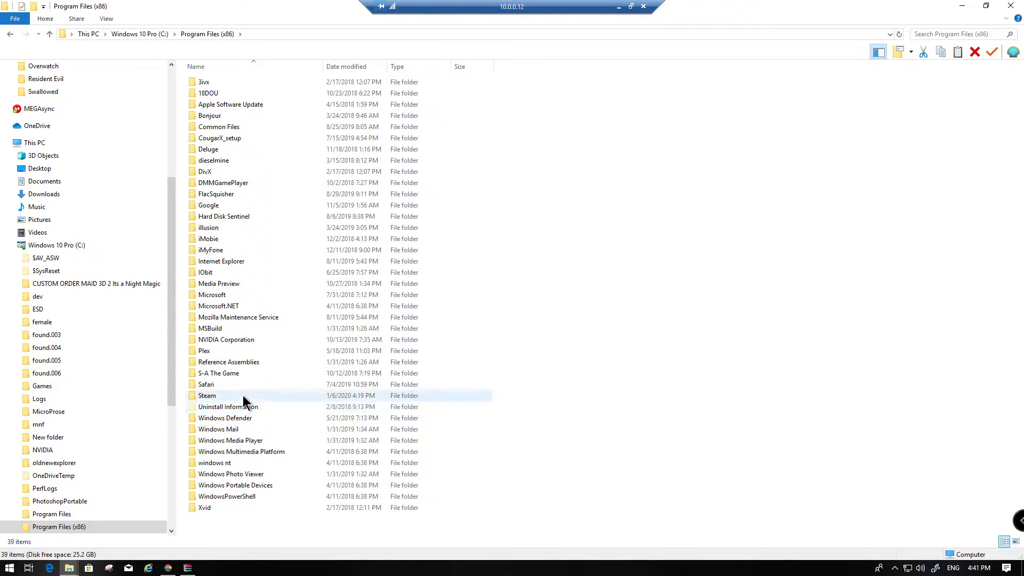
Open the empty package folder inside C:\Program Files (x86)\Steam
double_click(207, 395)
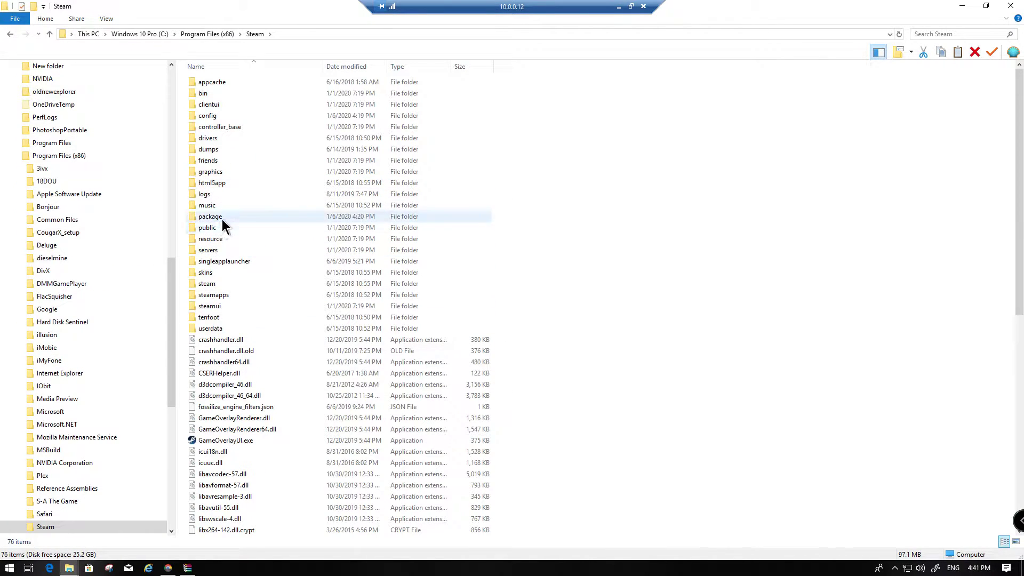
double_click(210, 216)
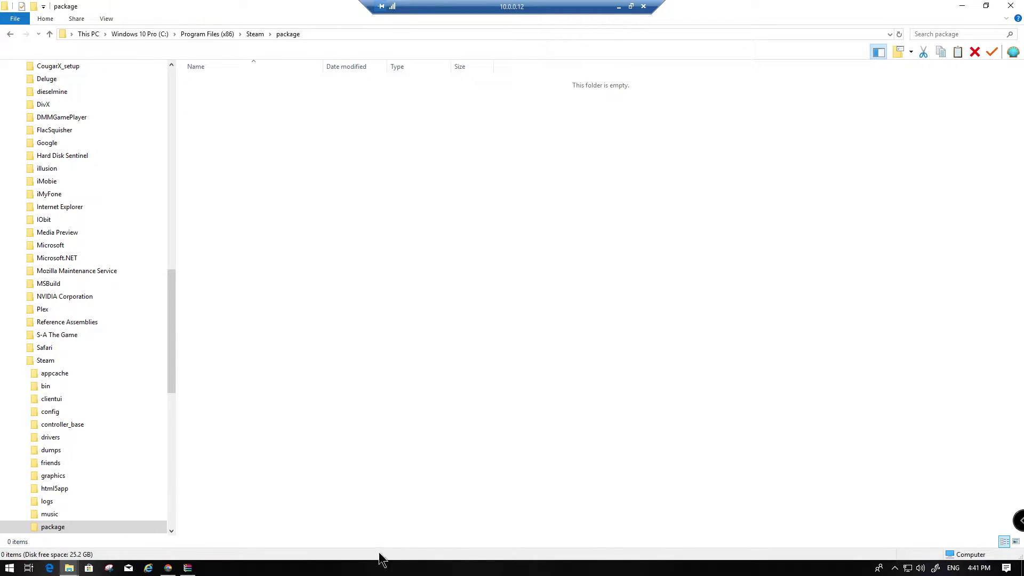
mouse_move(339, 302)
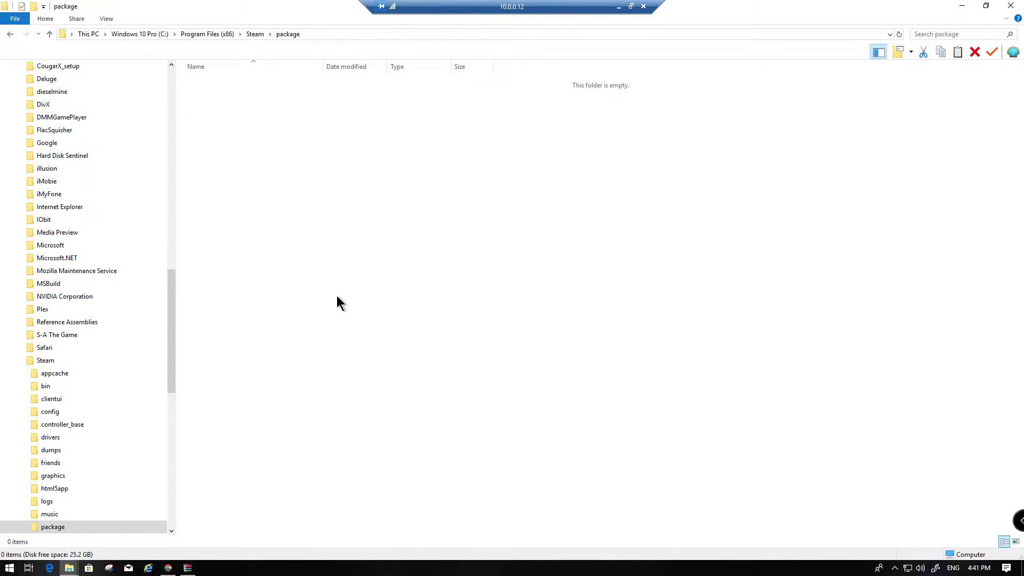
mouse_move(314, 292)
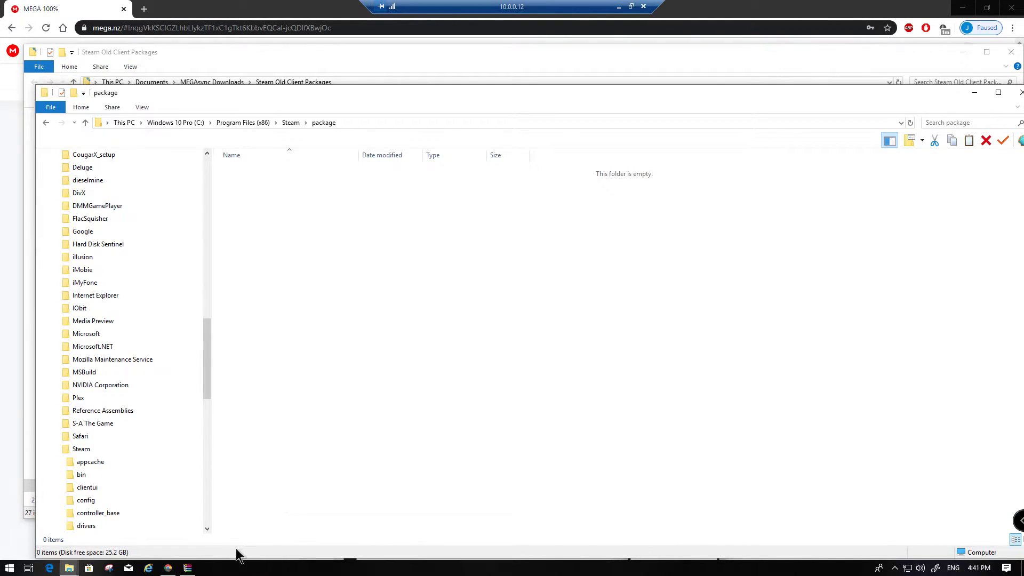
mouse_move(50, 566)
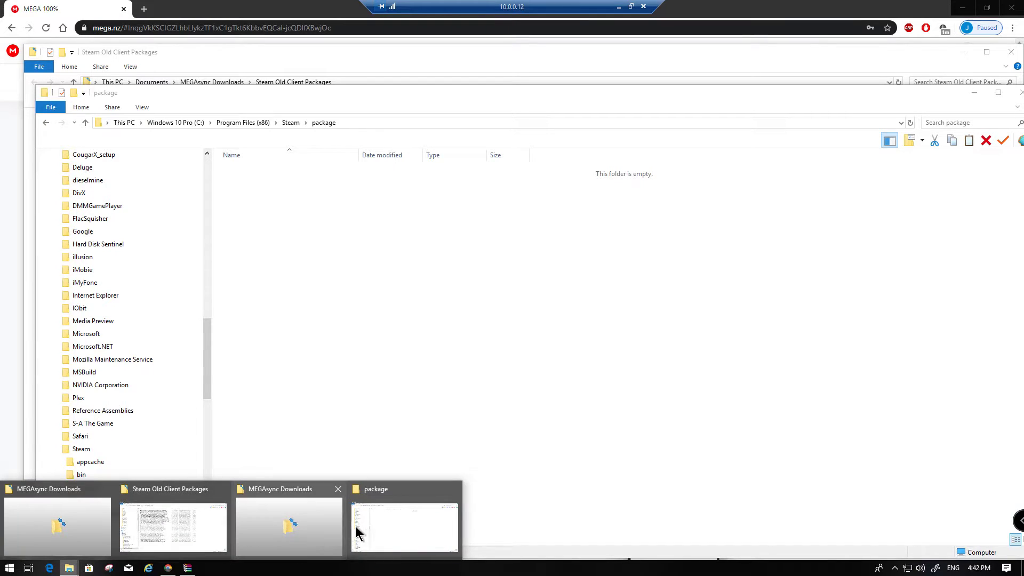
mouse_move(173, 525)
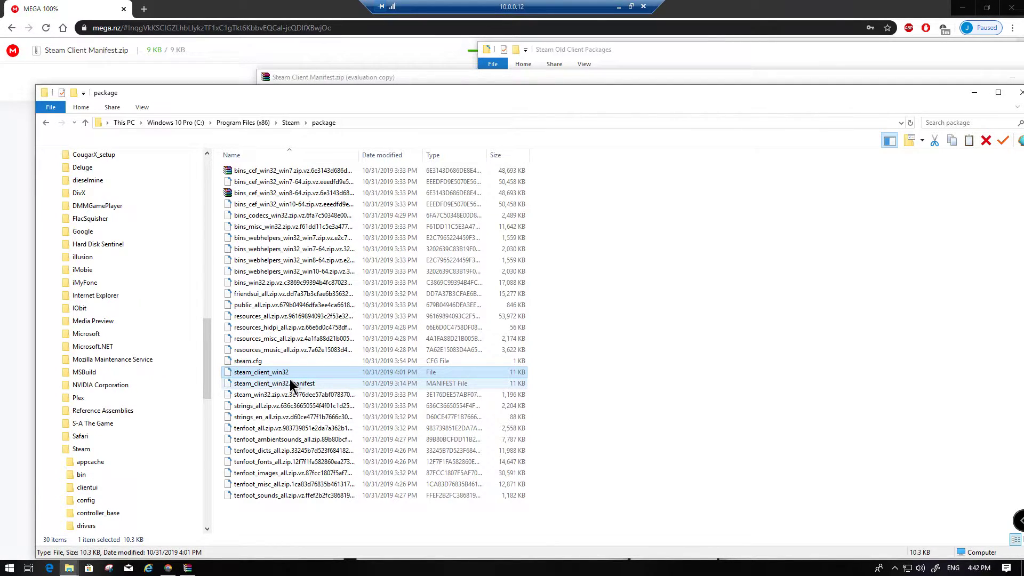
Make steam_client_win32 and steam_client_win32.manifest read-only via their shared Properties
right_click(274, 383)
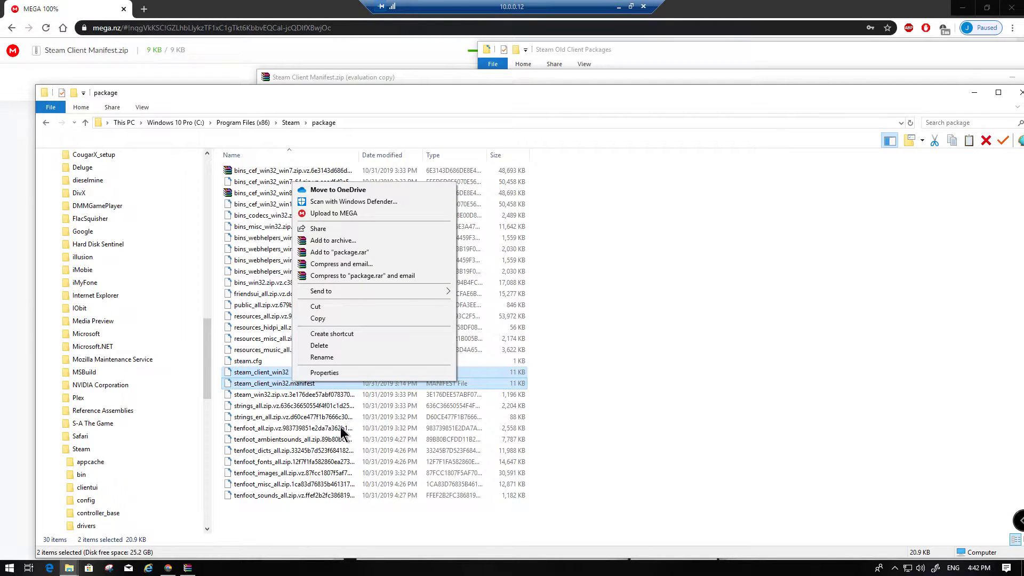
click(325, 372)
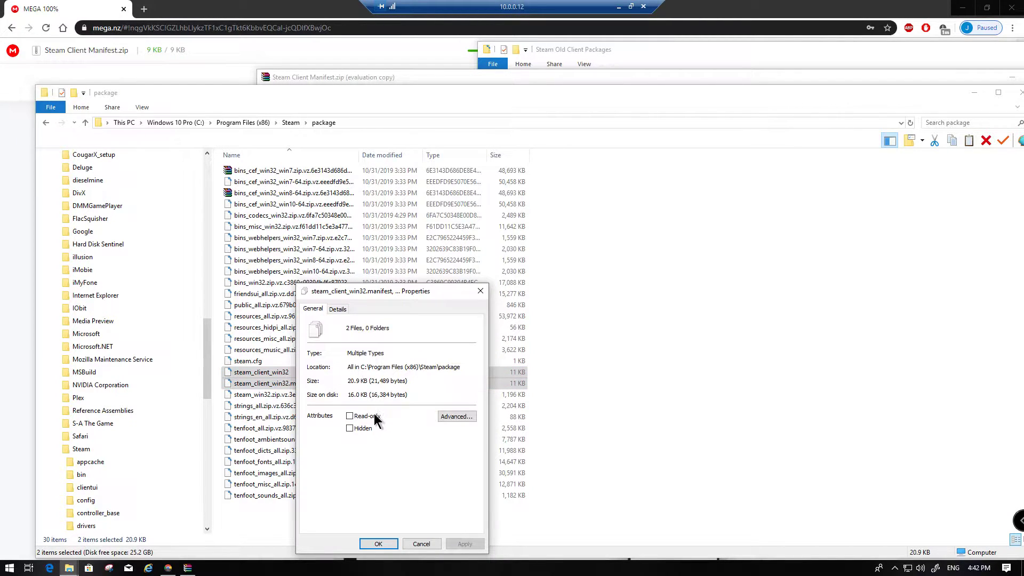
click(349, 416)
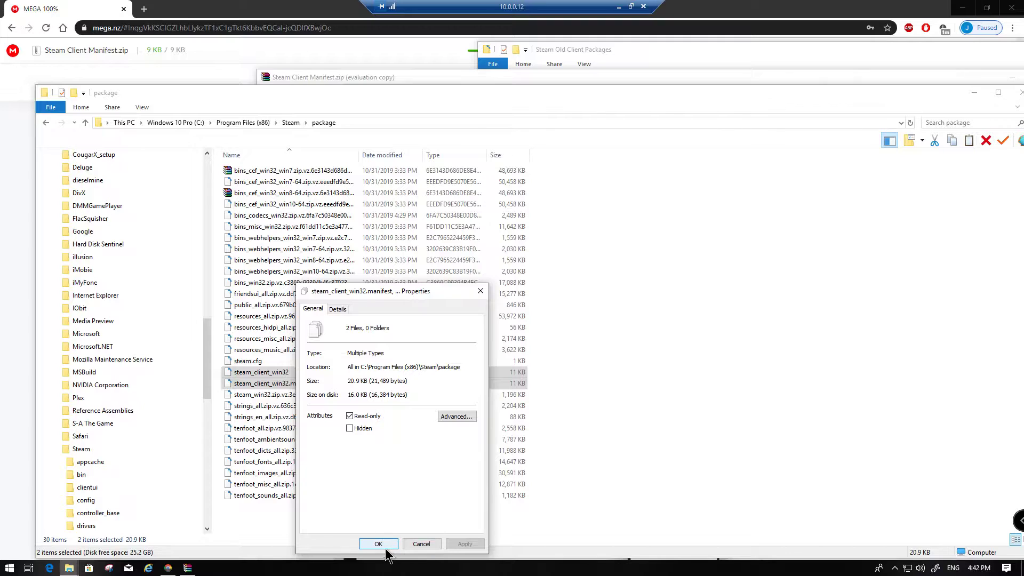
click(378, 543)
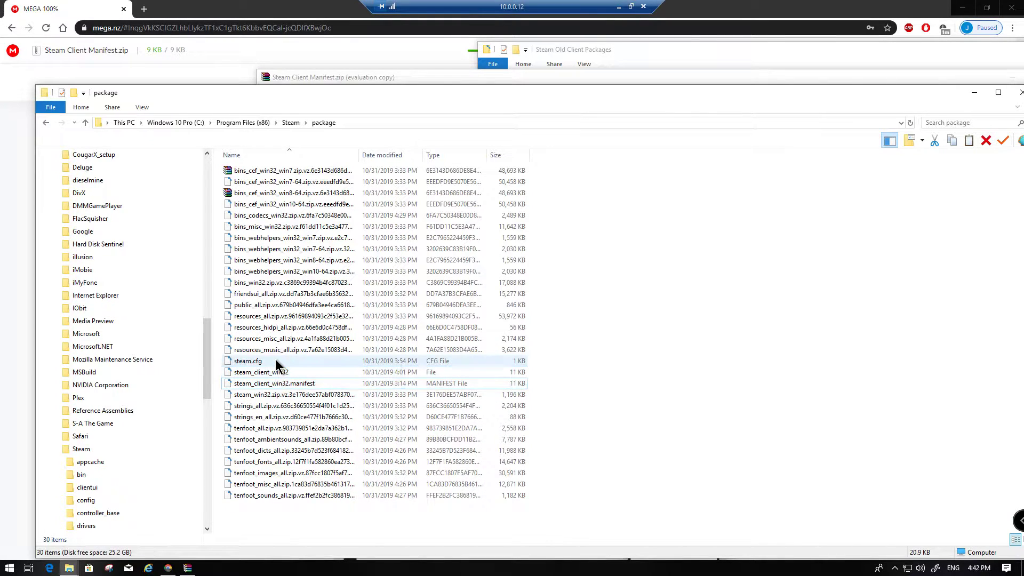
Open steam.cfg in a text editor from its context menu
right_click(249, 360)
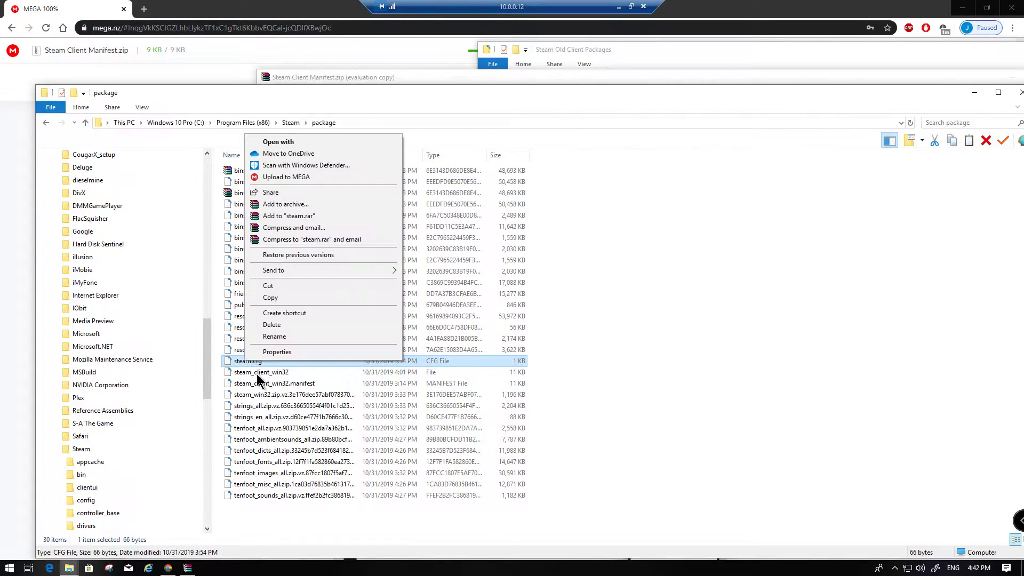
mouse_move(306, 164)
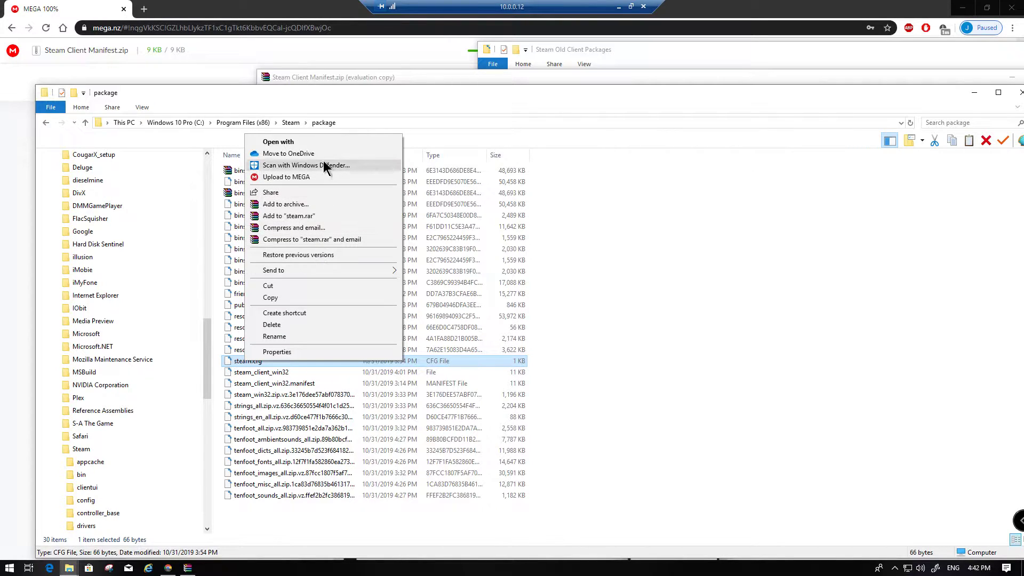
click(278, 142)
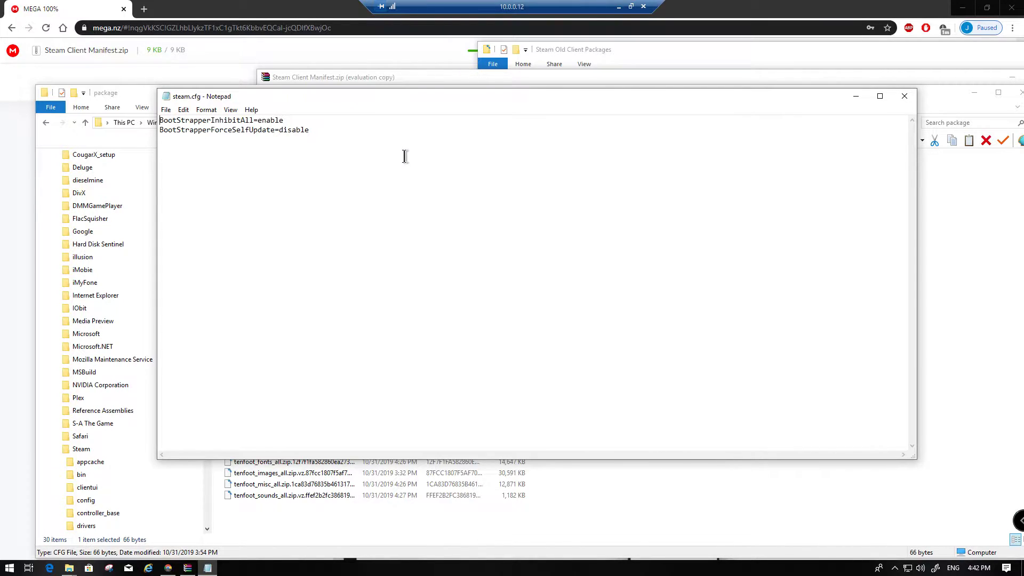
mouse_move(361, 134)
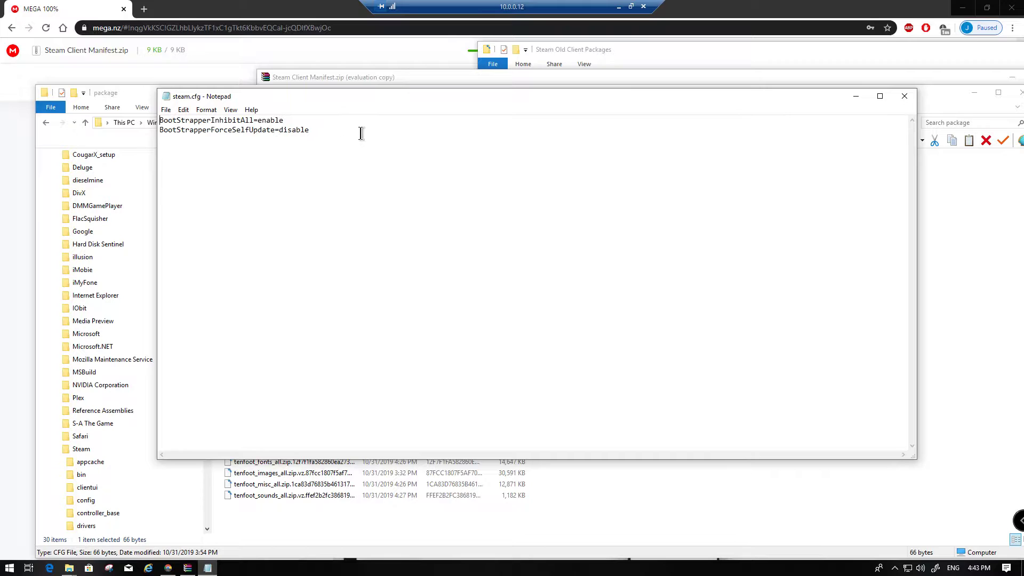
Close Notepad after viewing steam.cfg's two BootStrapper lines unchanged
click(903, 96)
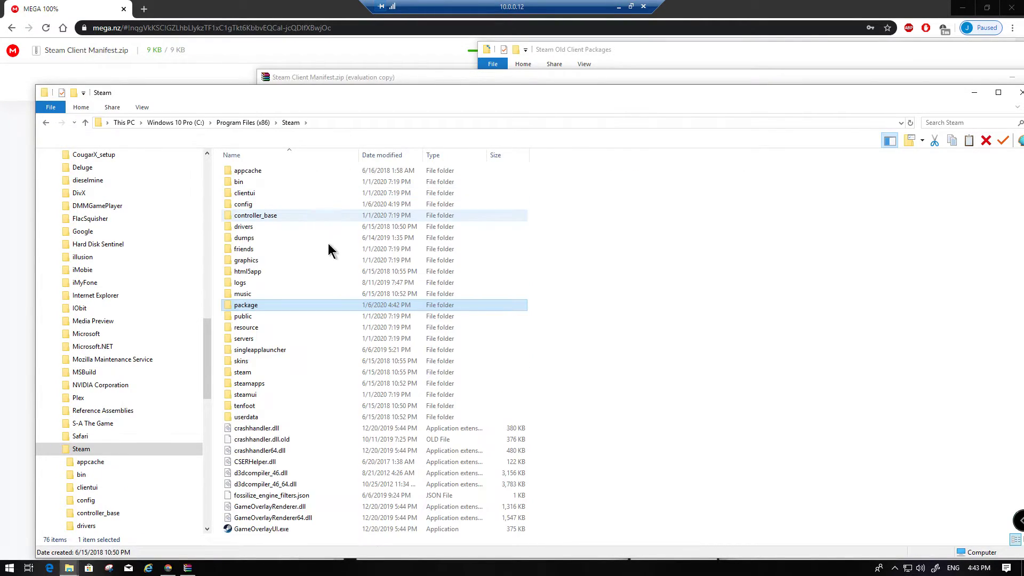
Enlarge the Steam folder view and widen the file list pane
scroll(down, 3)
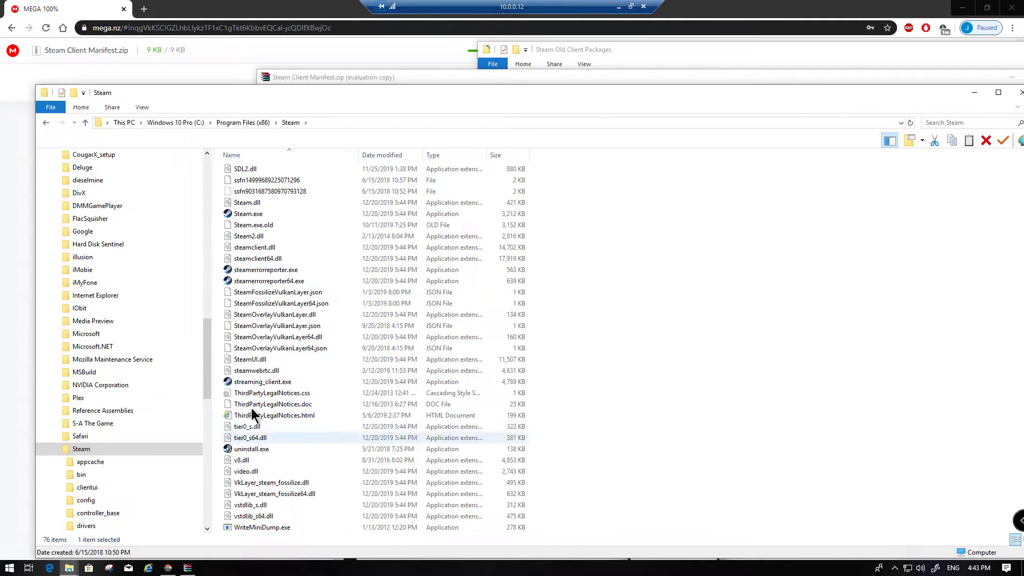
click(246, 203)
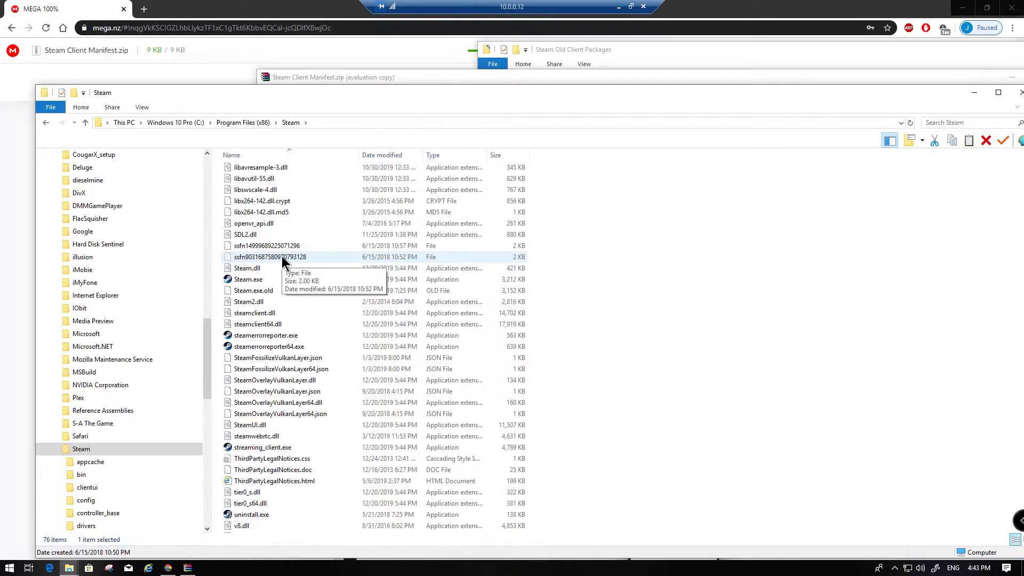
scroll(down, 3)
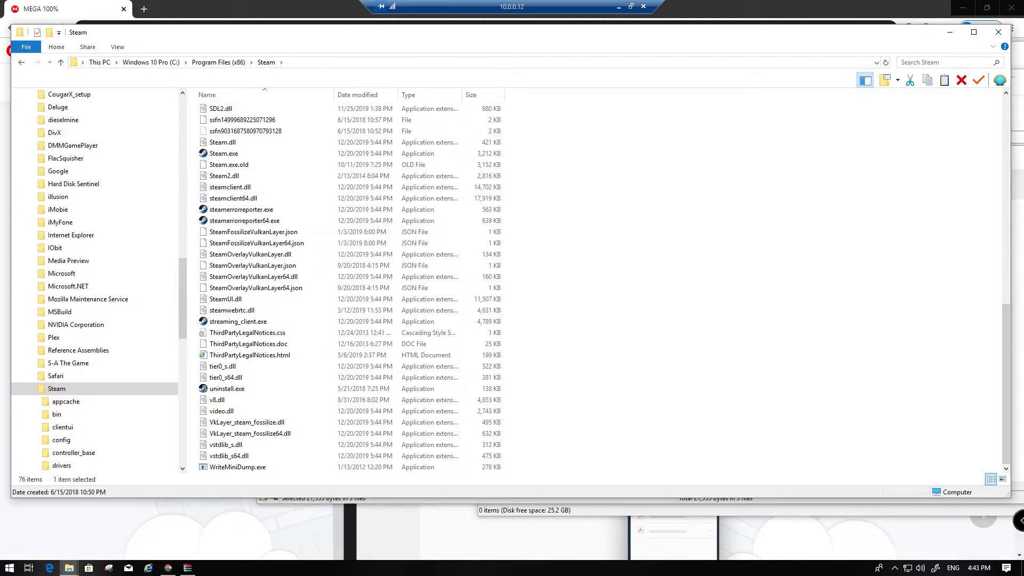
mouse_move(60, 311)
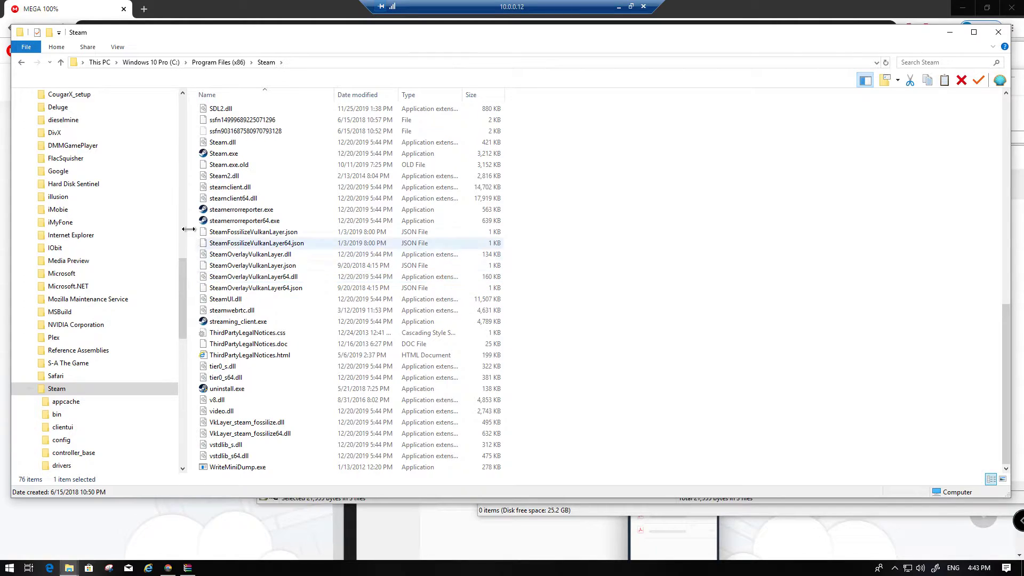
click(245, 220)
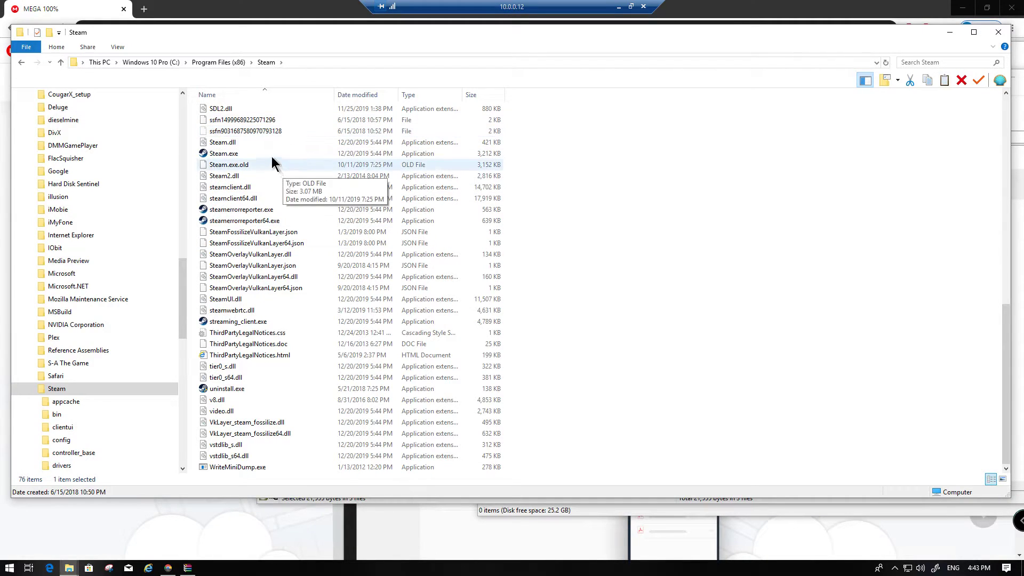
Launch Steam.exe from the Steam installation folder
double_click(224, 152)
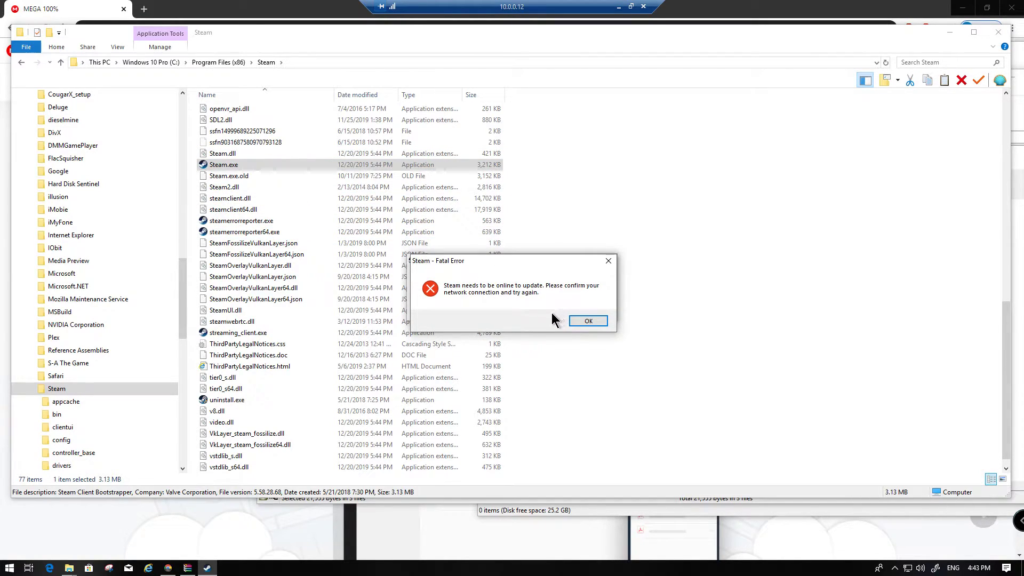
Dismiss the offline update Fatal Error and launch Steam from the Start menu
click(586, 321)
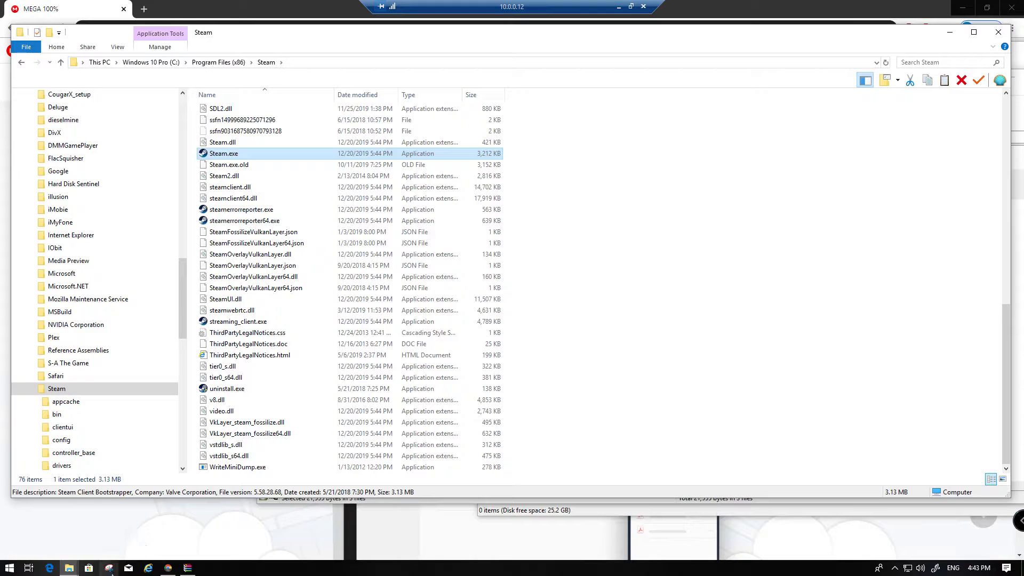
mouse_move(157, 541)
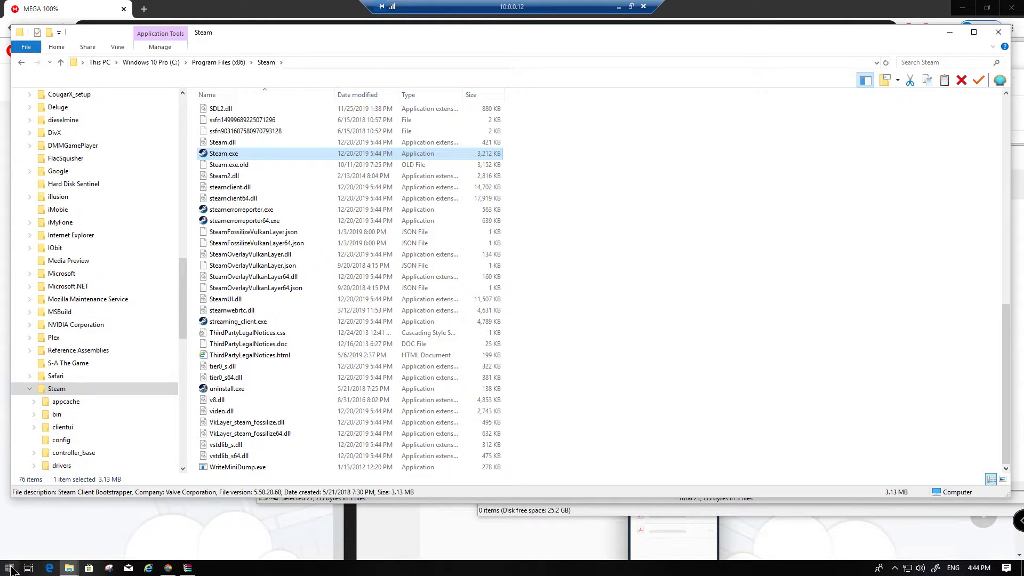
click(9, 567)
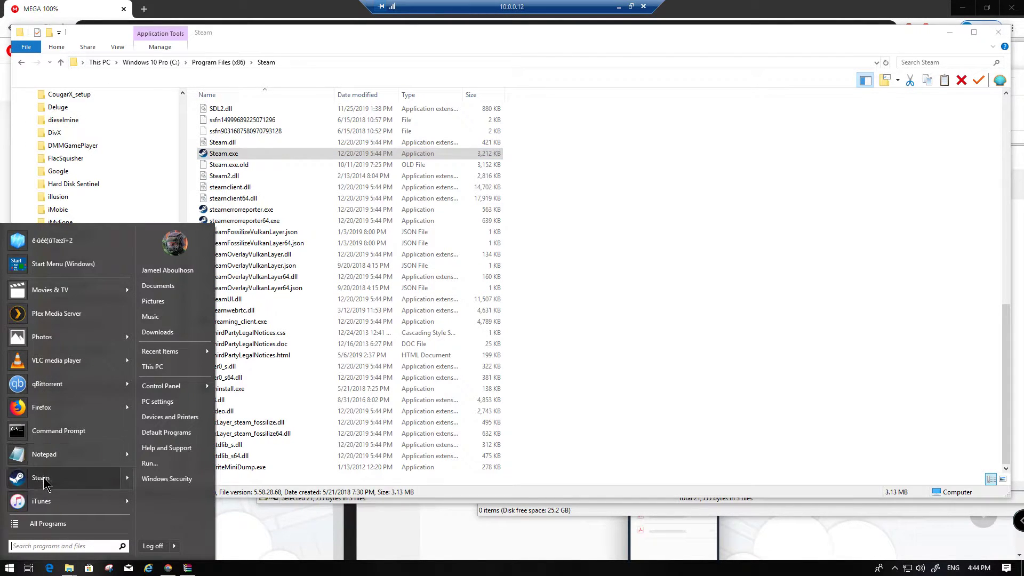
click(41, 478)
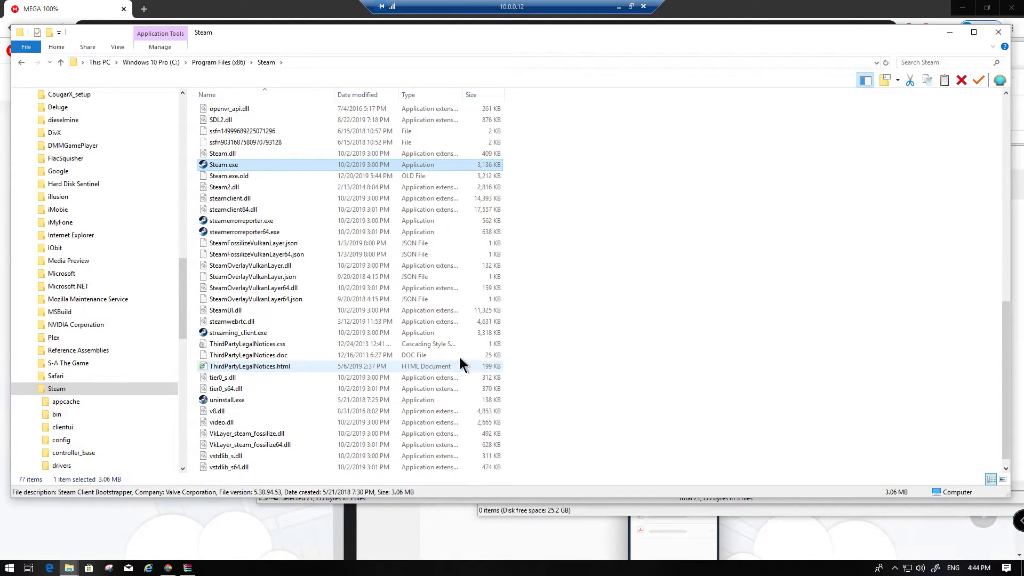
Start Steam.exe again from the folder to reach the login window
double_click(224, 164)
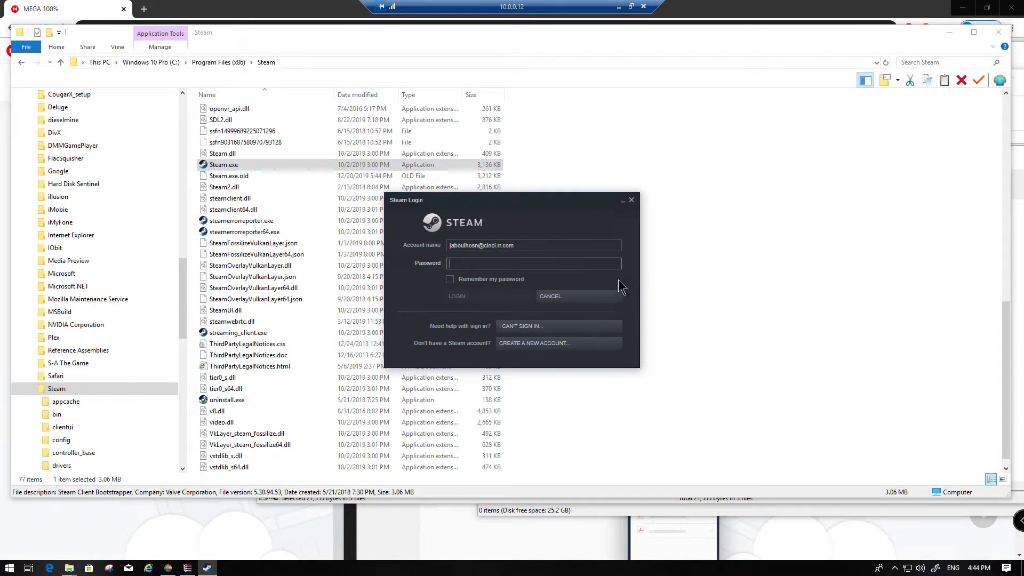
Enter the account password and proceed to the emailed access code page
text(••)
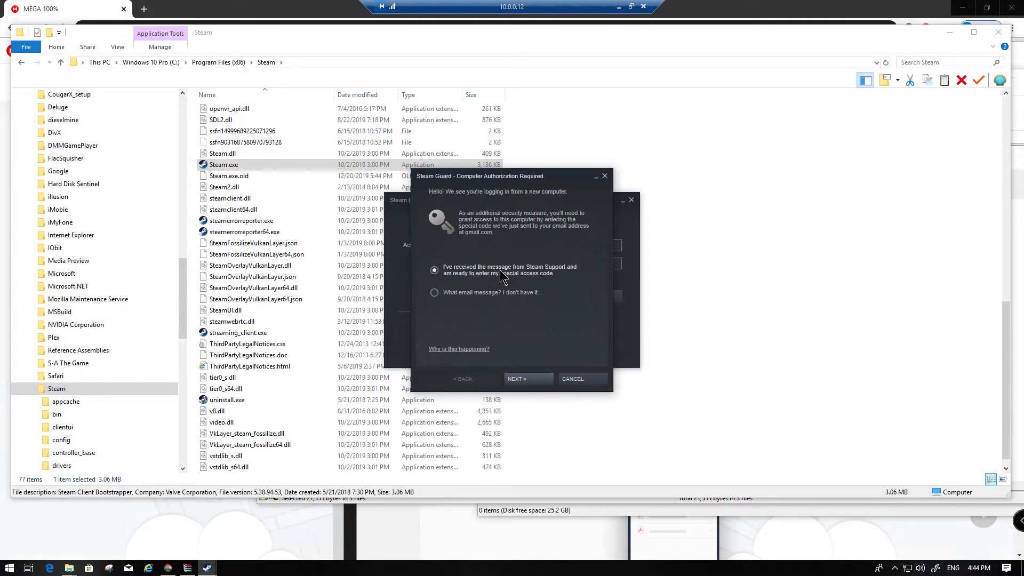
mouse_move(547, 246)
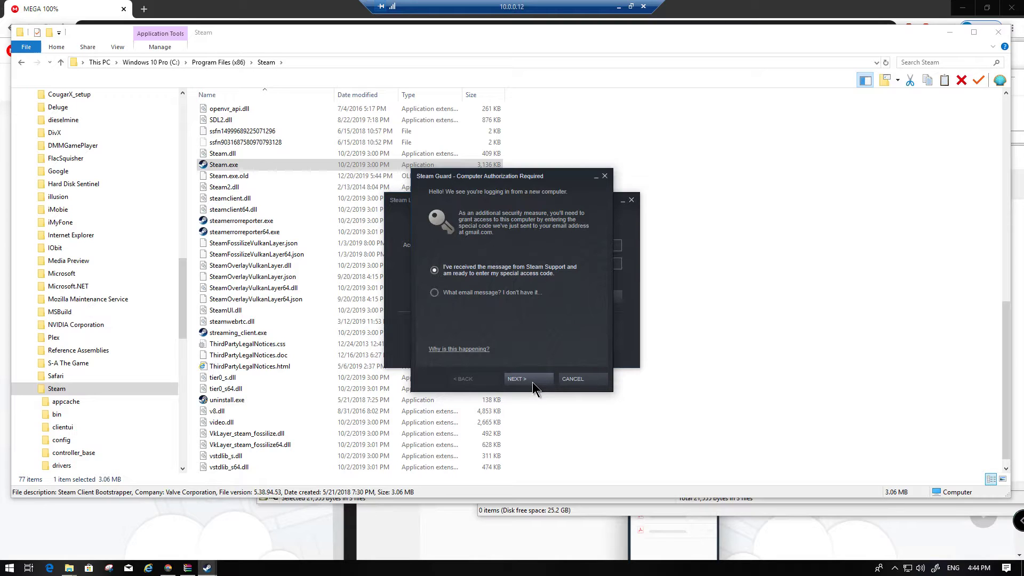
click(528, 379)
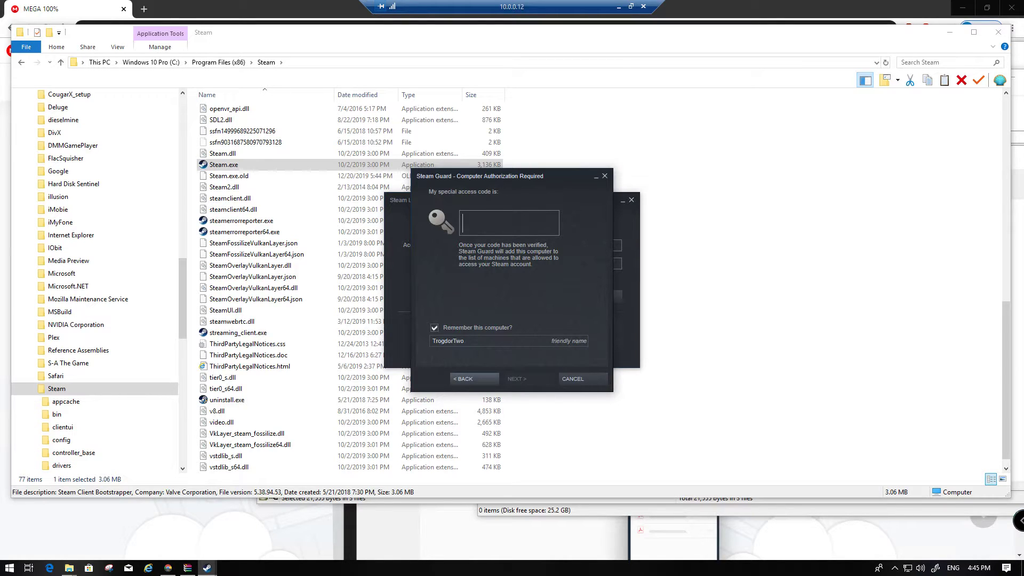
click(509, 223)
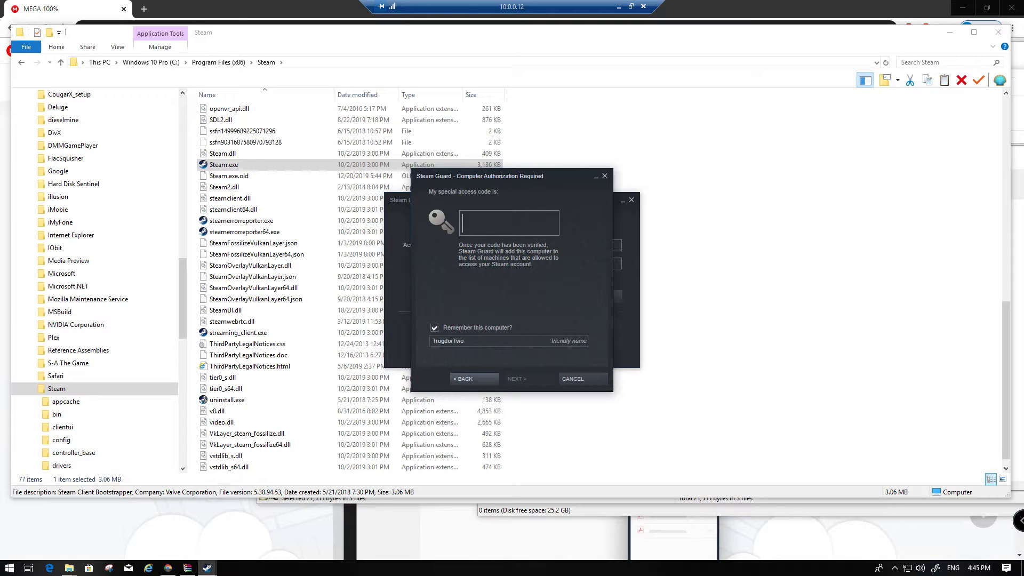
click(509, 223)
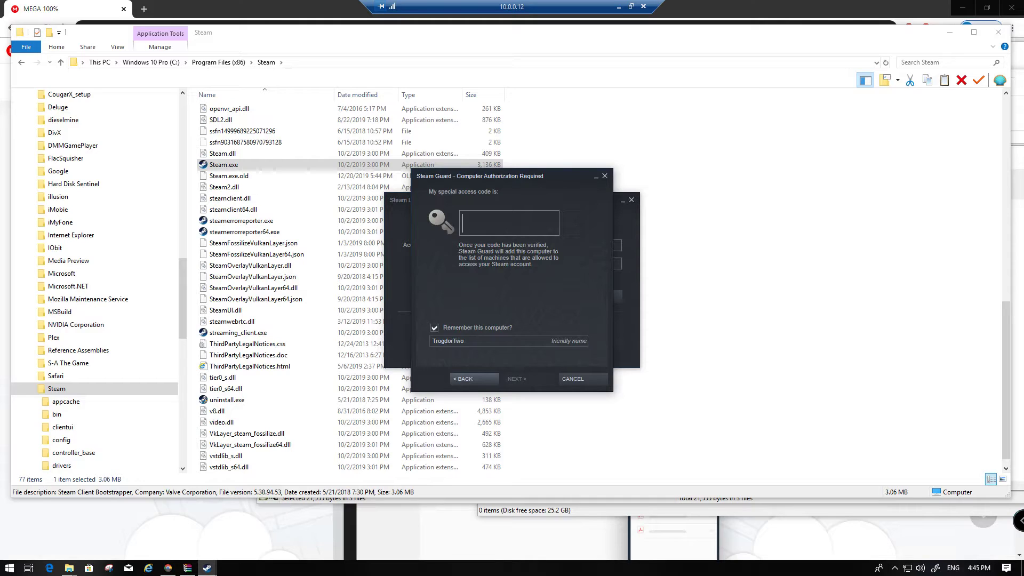
click(508, 223)
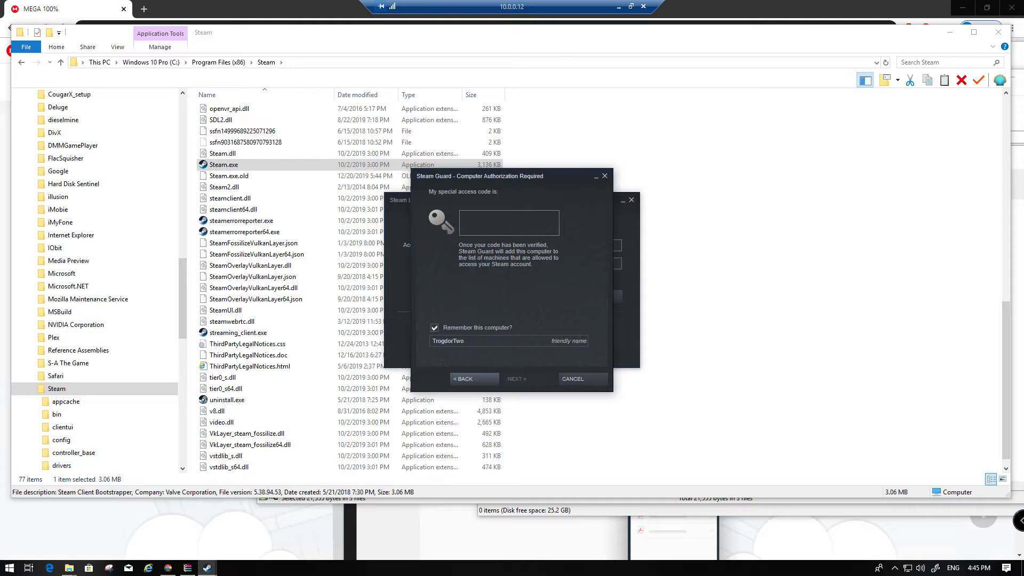
click(508, 223)
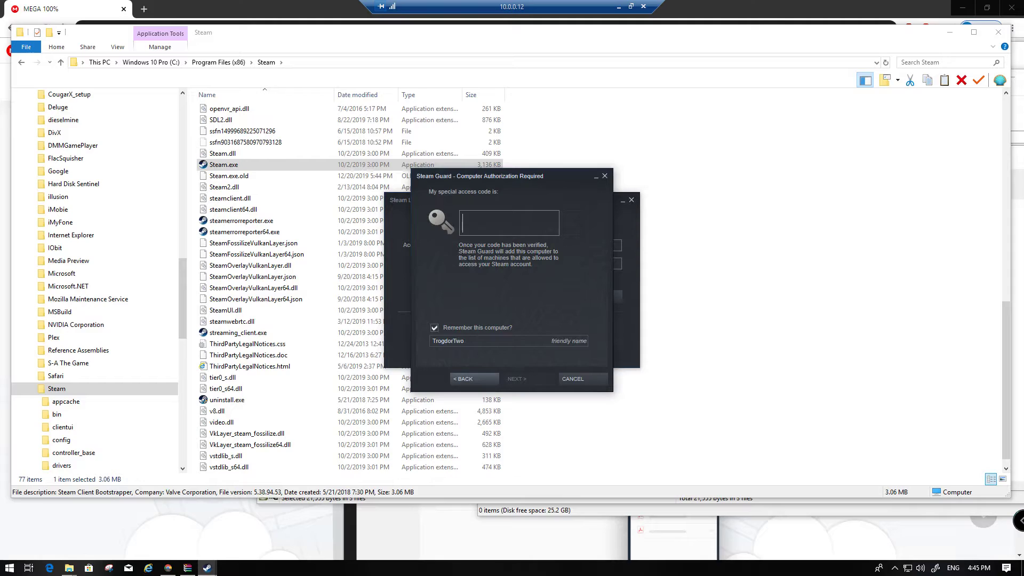
click(508, 223)
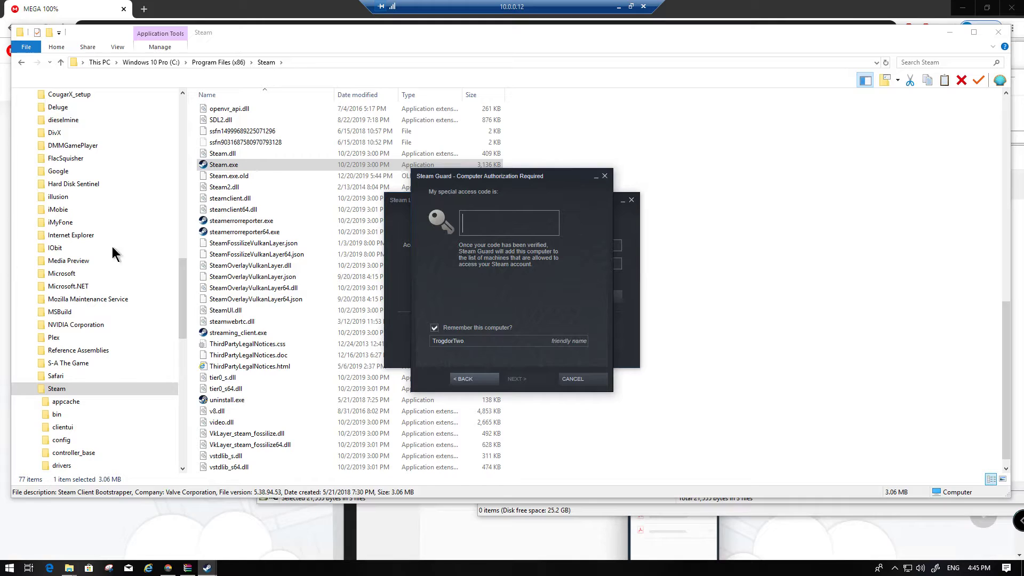
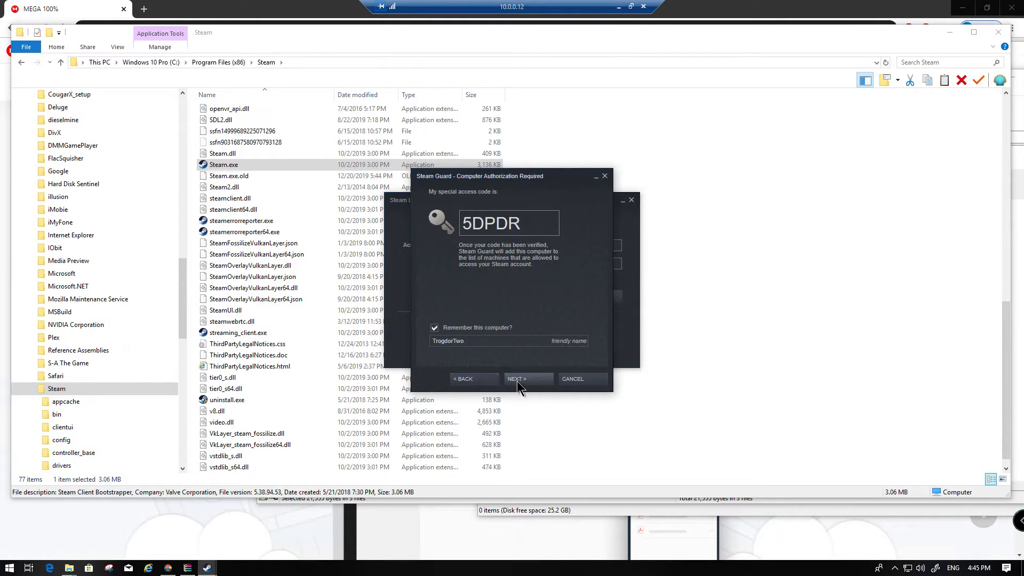
click(525, 379)
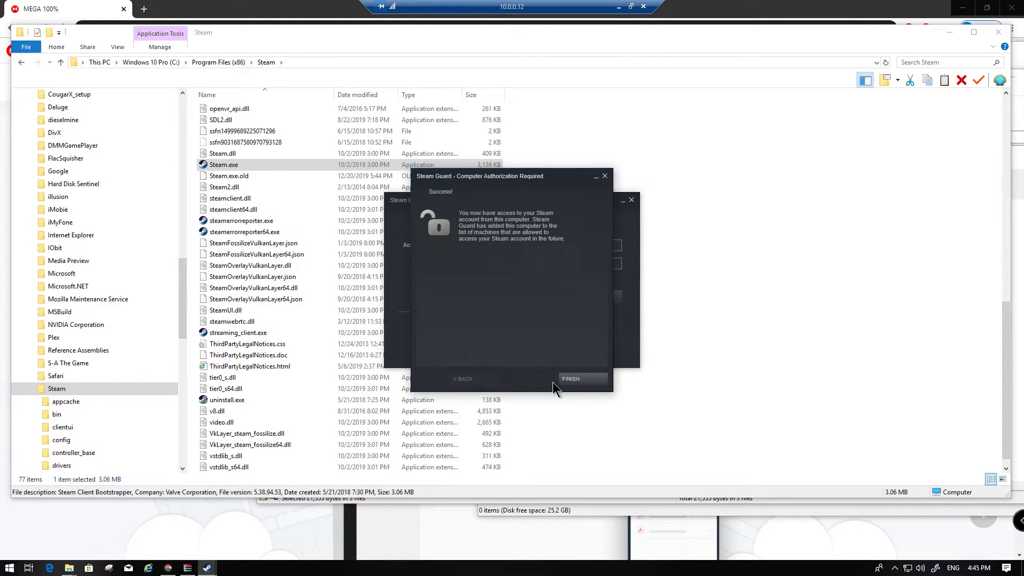
click(569, 378)
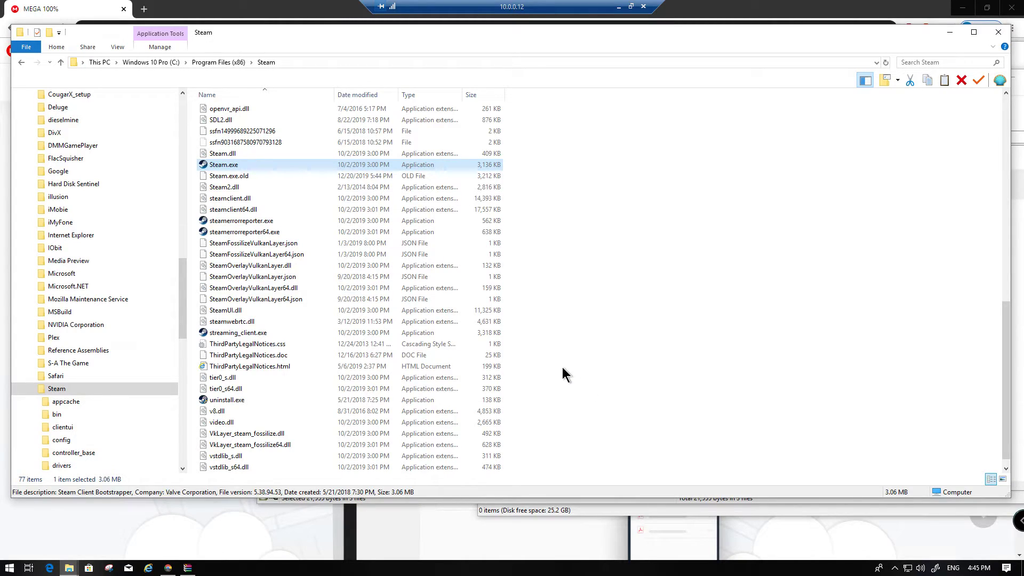
mouse_move(551, 363)
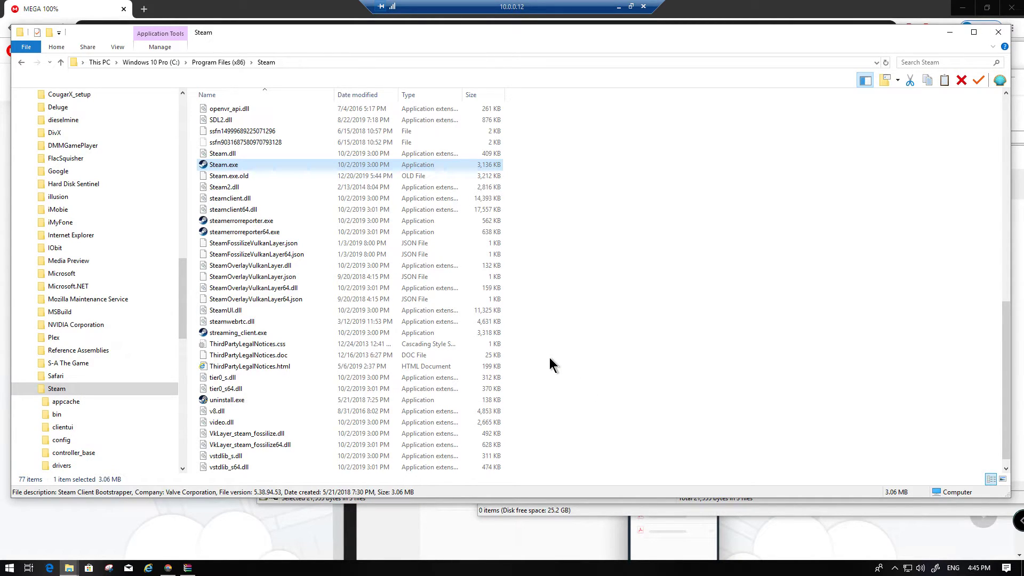
mouse_move(508, 348)
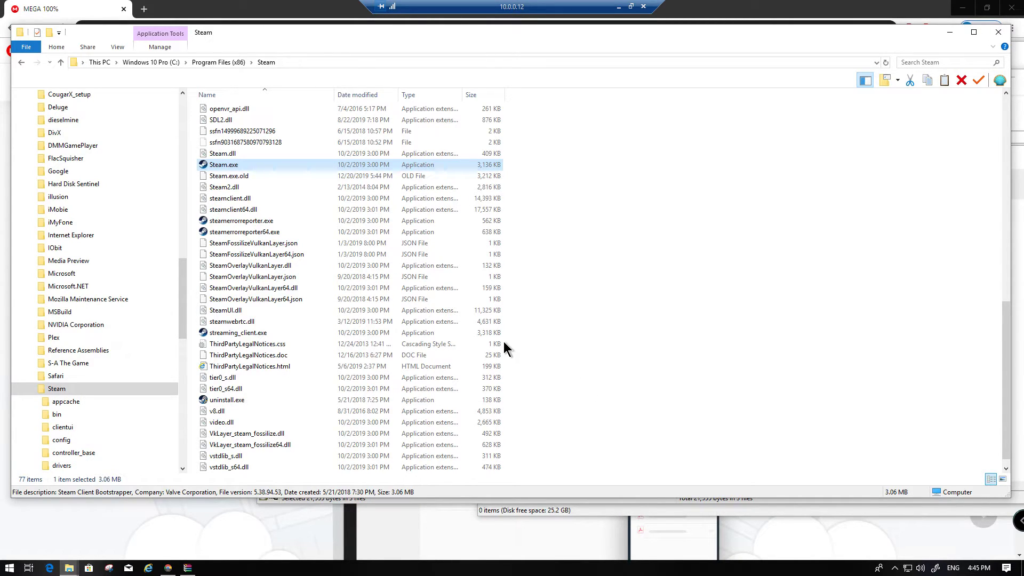
mouse_move(528, 303)
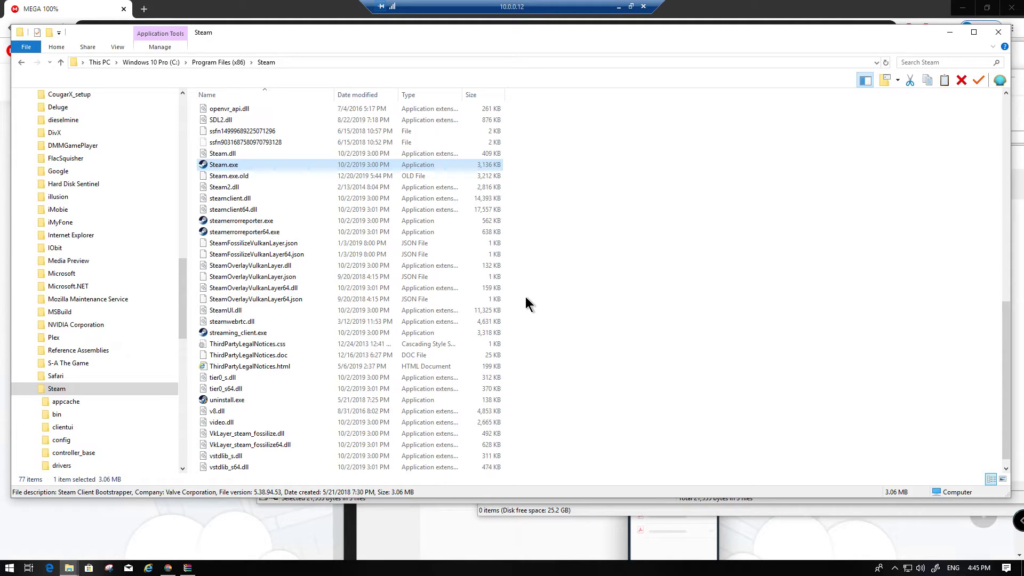
Launch Steam.exe once more so the signed-in client opens on the Store page
double_click(223, 164)
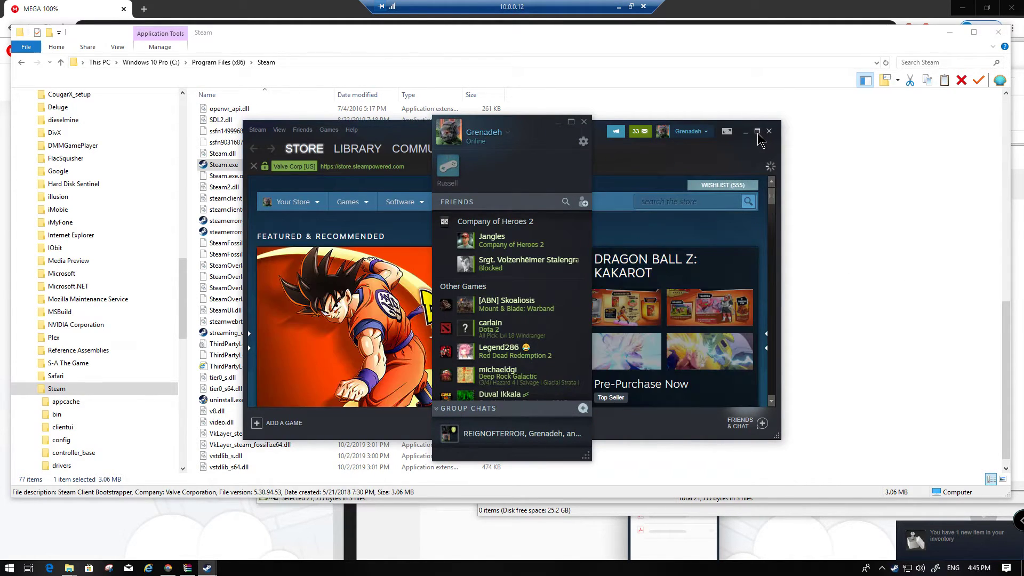
Maximize Steam and show the game library in grid view
click(757, 131)
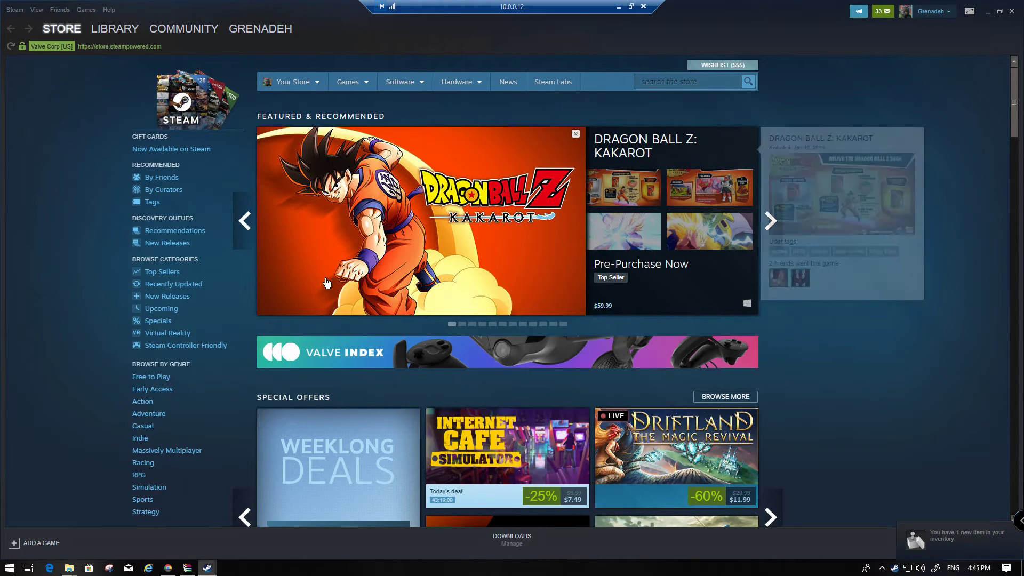
mouse_move(131, 37)
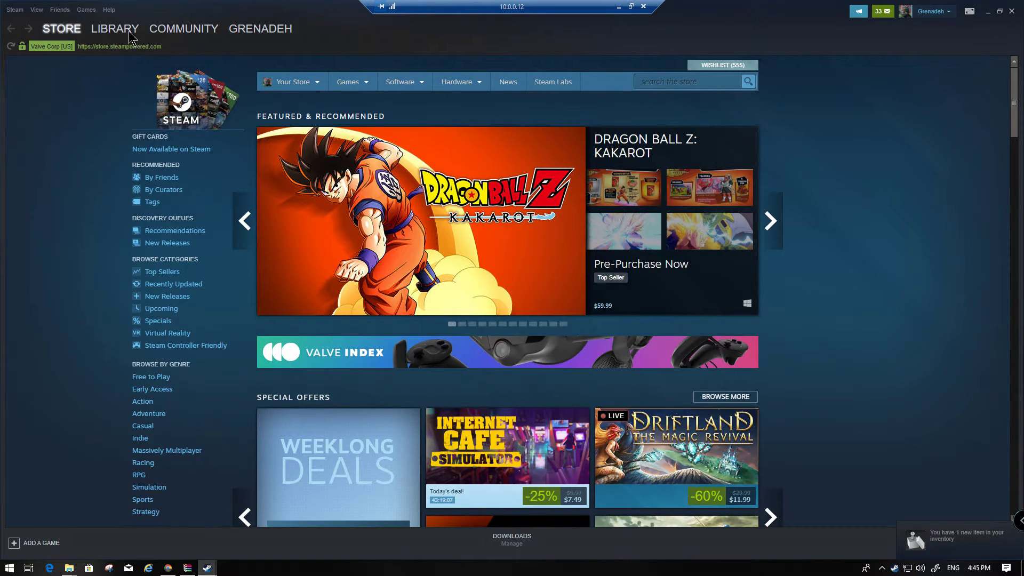
click(114, 28)
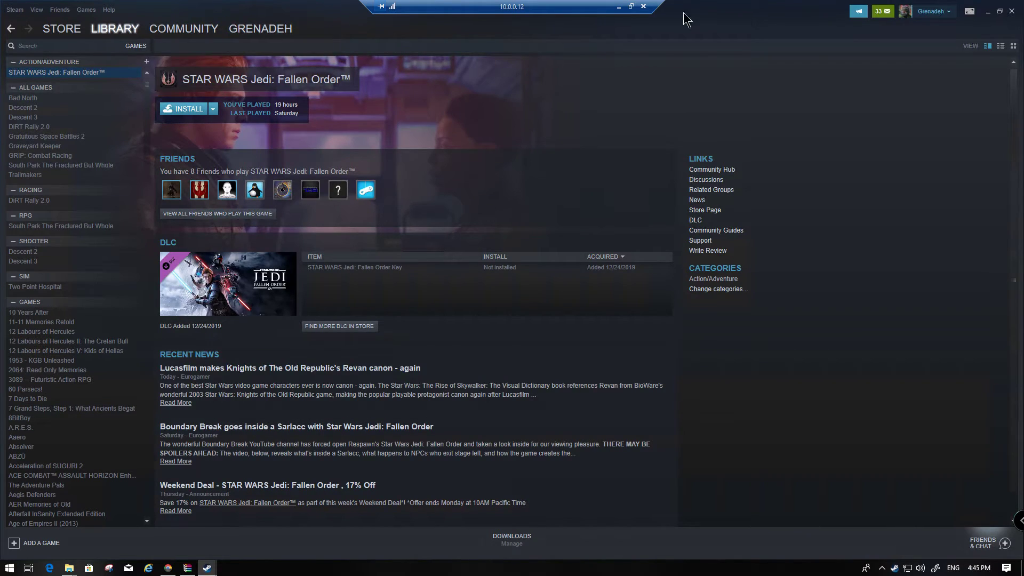
mouse_move(1013, 45)
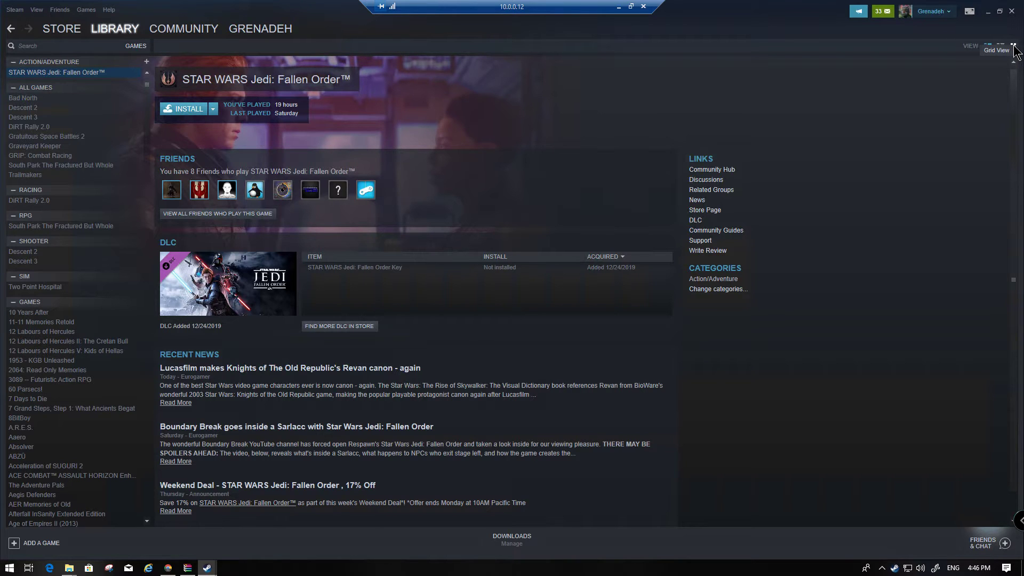
click(1013, 46)
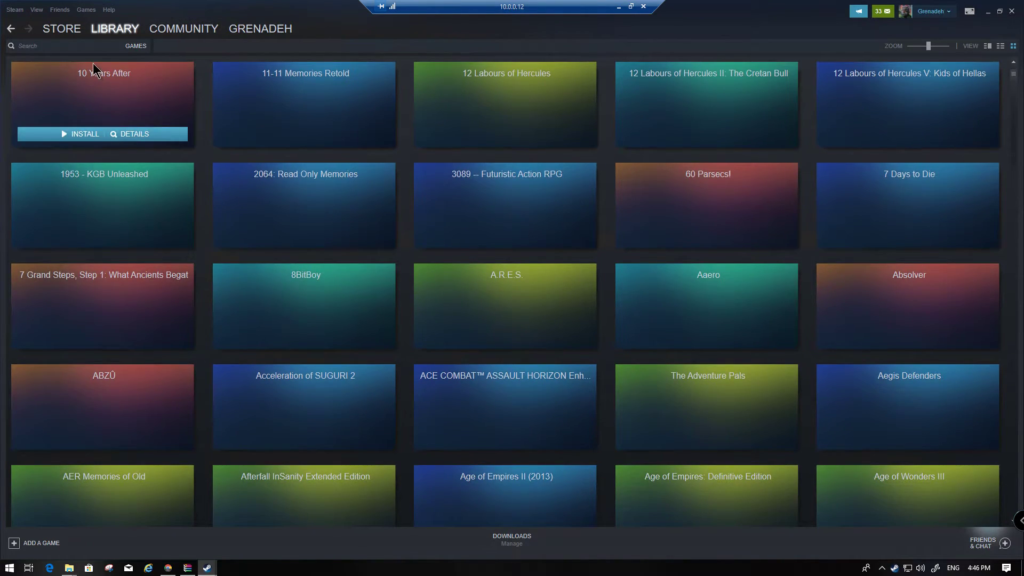
Scroll through the game cover tiles, then return to the Steam install folder
scroll(down, 3)
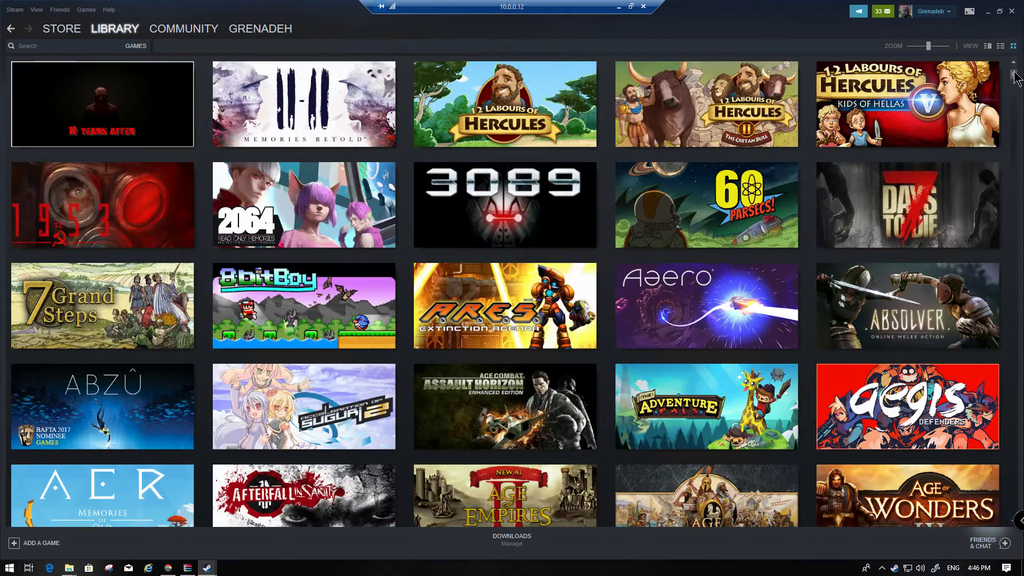
scroll(down, 3)
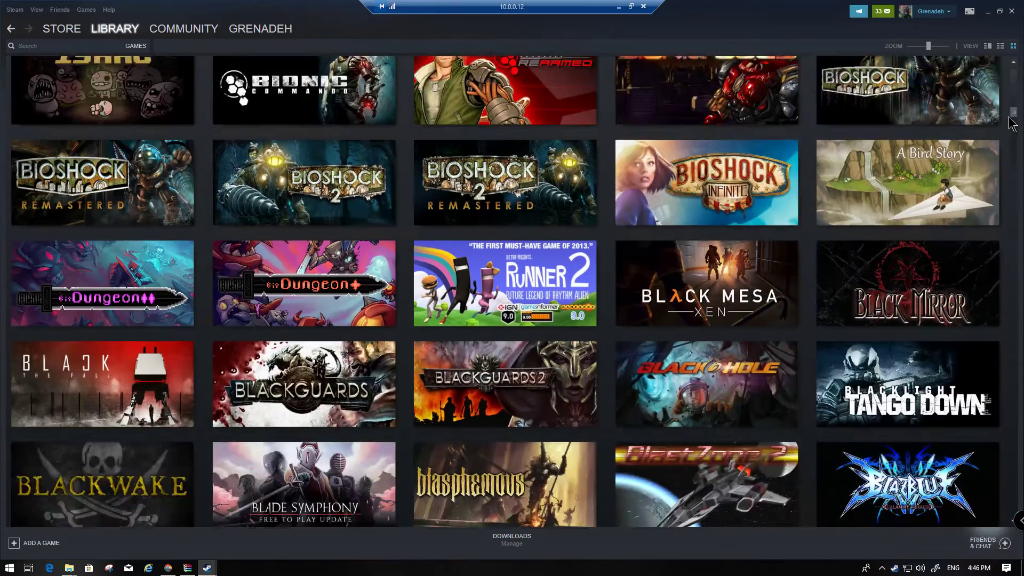
scroll(down, 3)
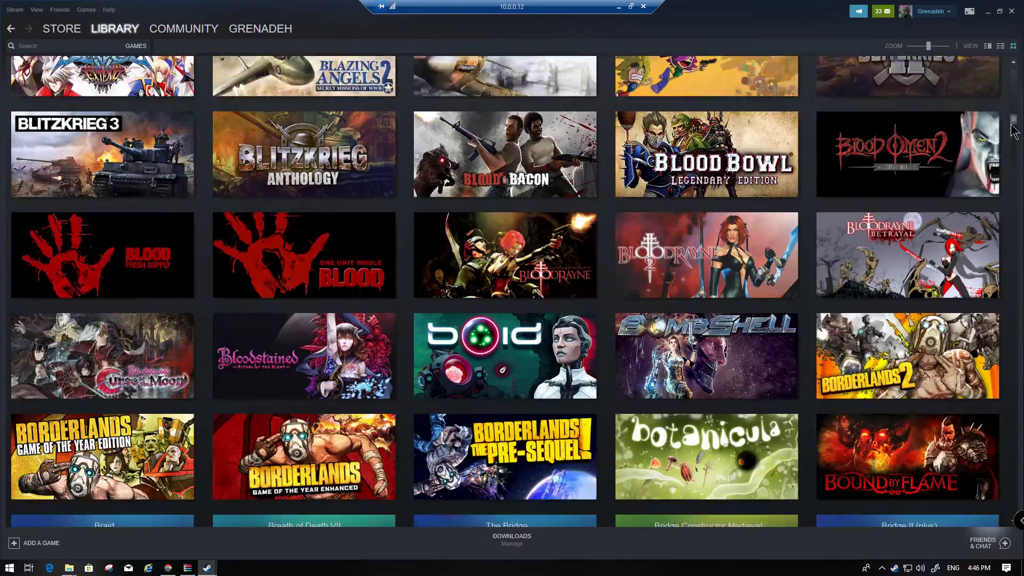
scroll(down, 3)
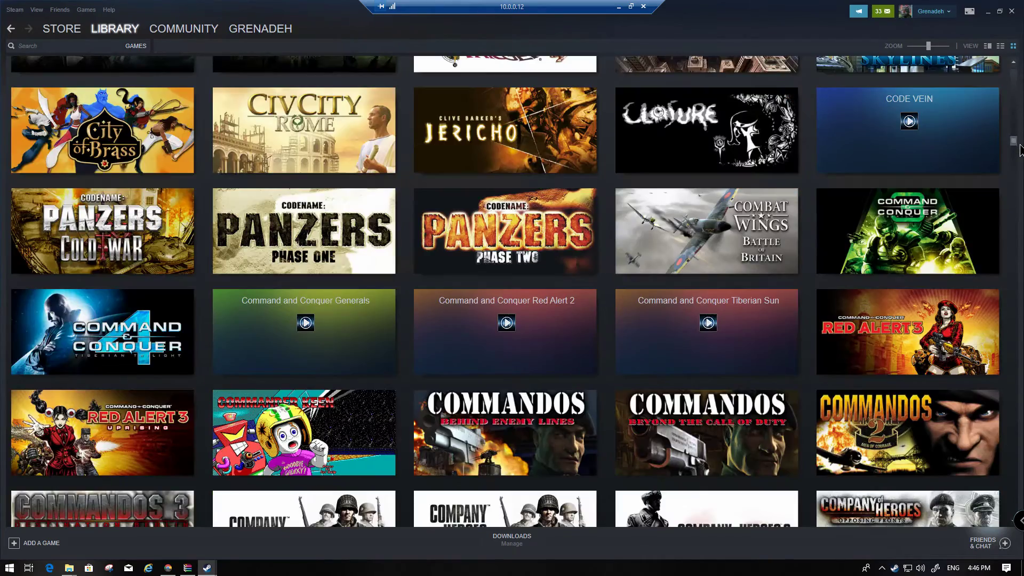
scroll(up, 3)
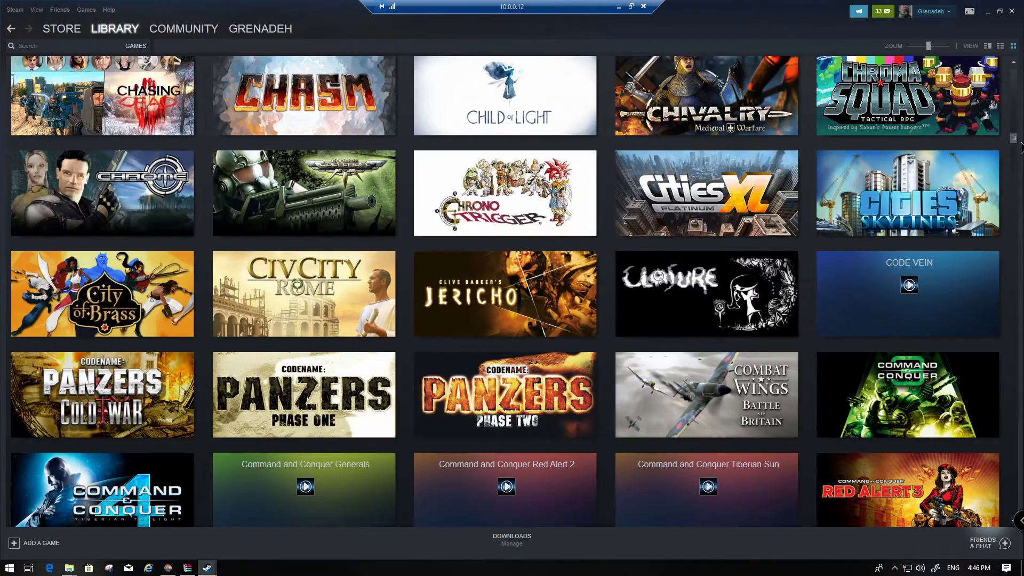
scroll(down, 3)
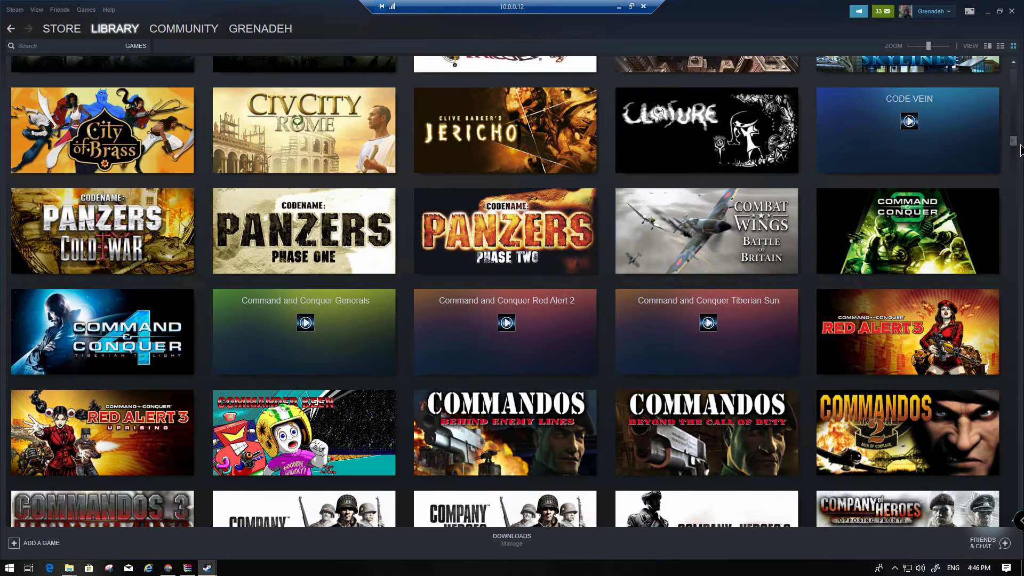
scroll(down, 3)
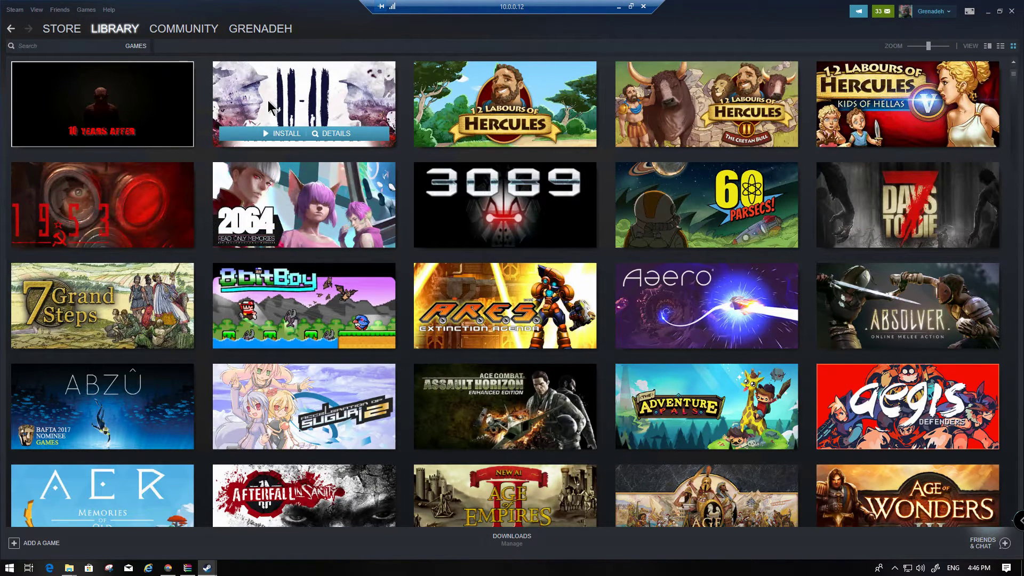
click(14, 10)
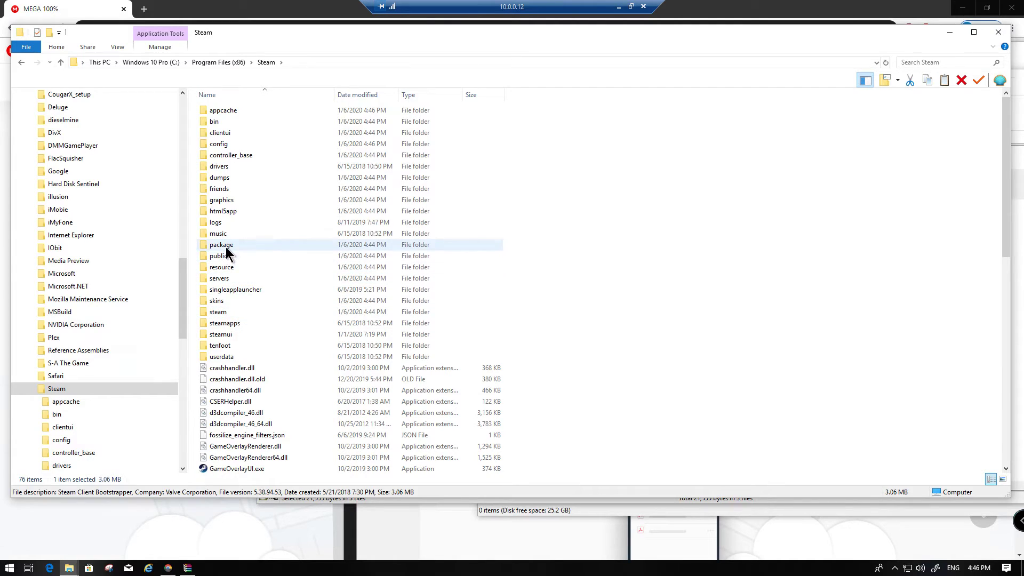
Copy steam.cfg from the package folder and paste it into the main Steam folder
double_click(222, 244)
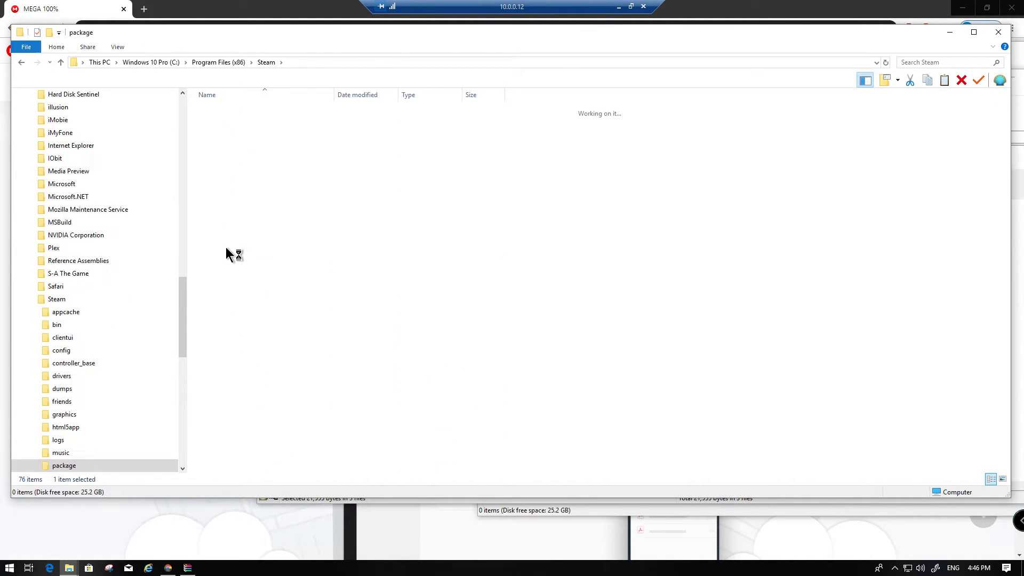
click(237, 334)
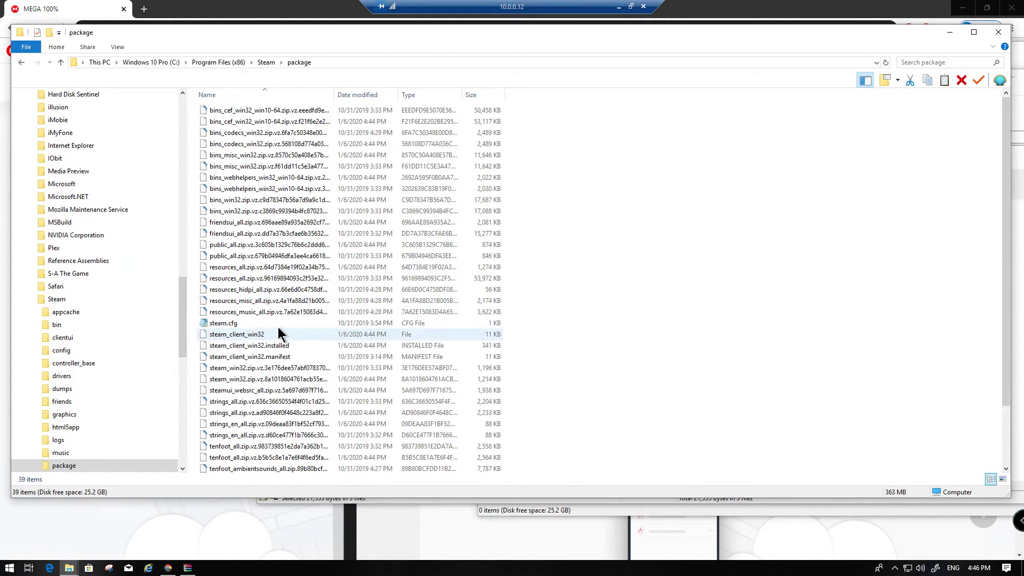
click(223, 322)
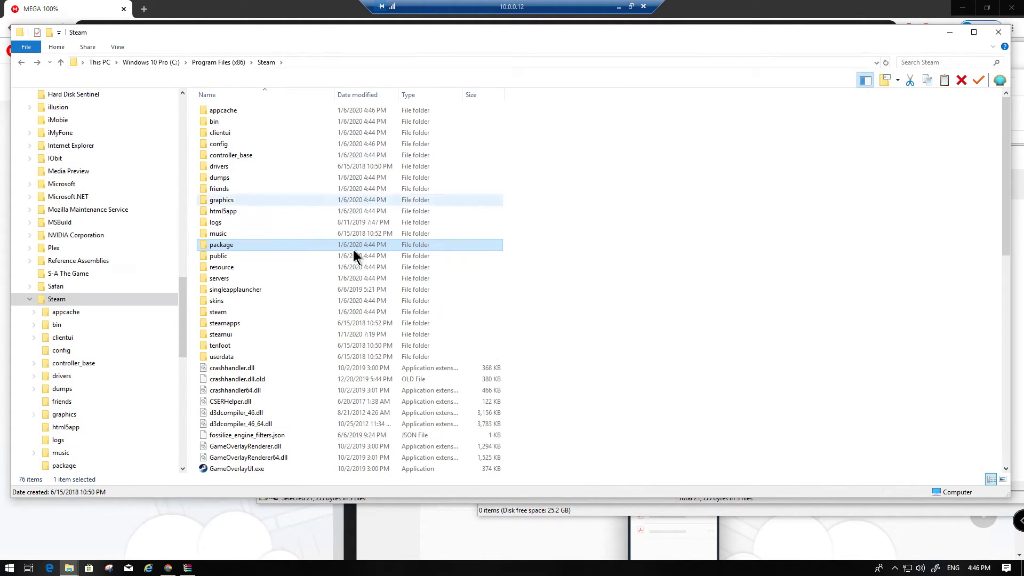
click(581, 319)
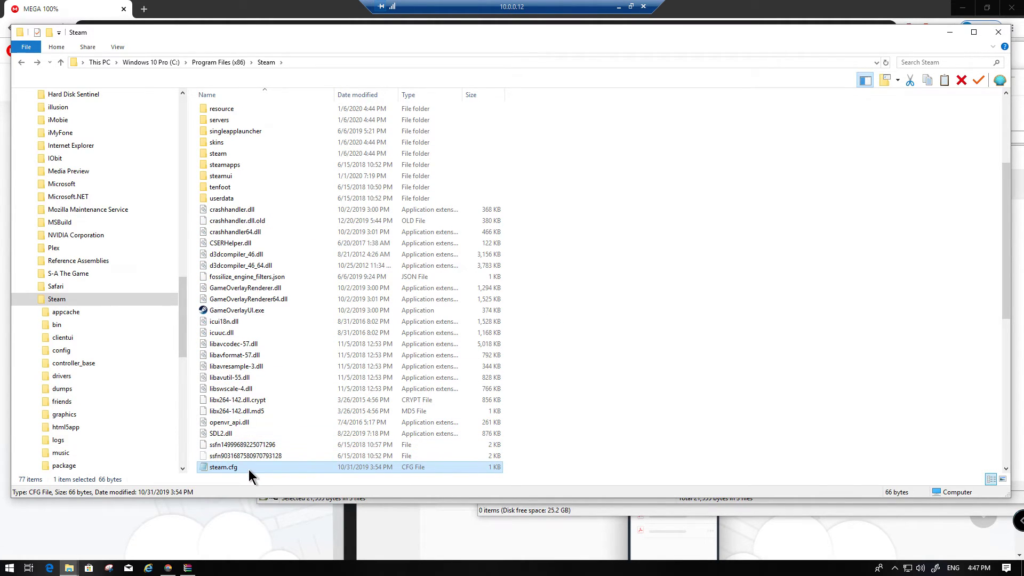
mouse_move(243, 474)
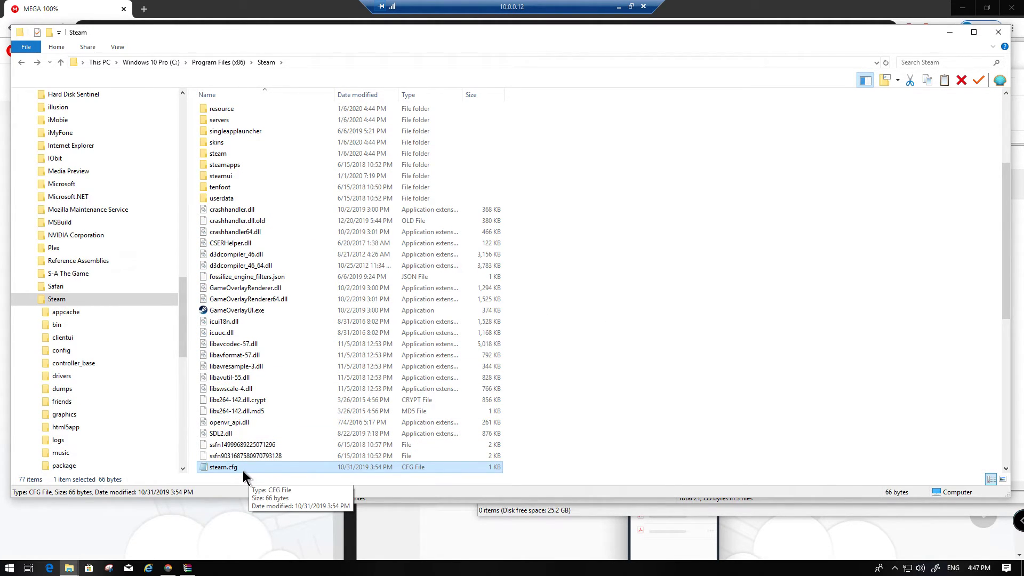
Open the copied steam.cfg in Notepad to check its BootStrapper settings, then close it
double_click(223, 466)
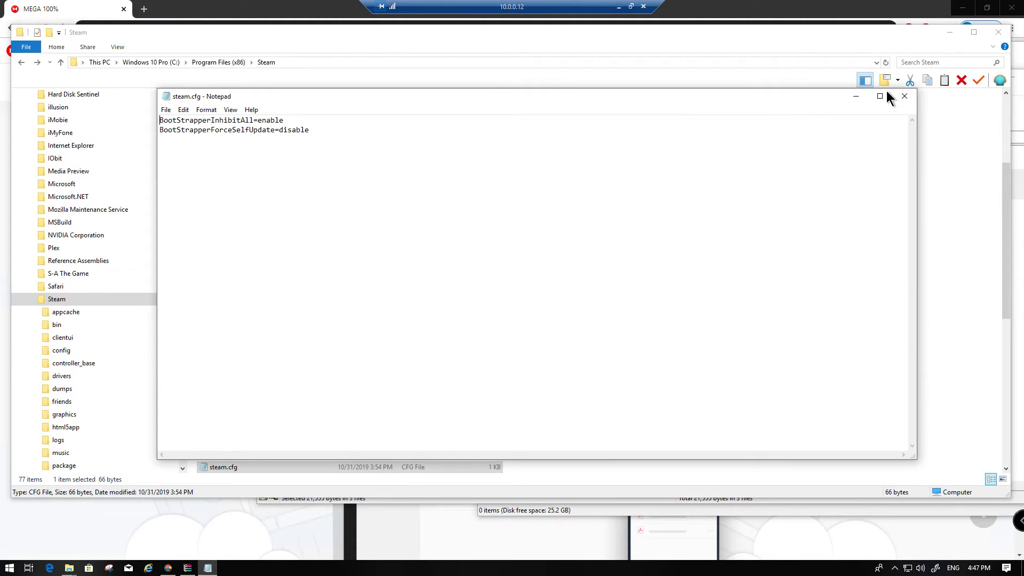
click(903, 96)
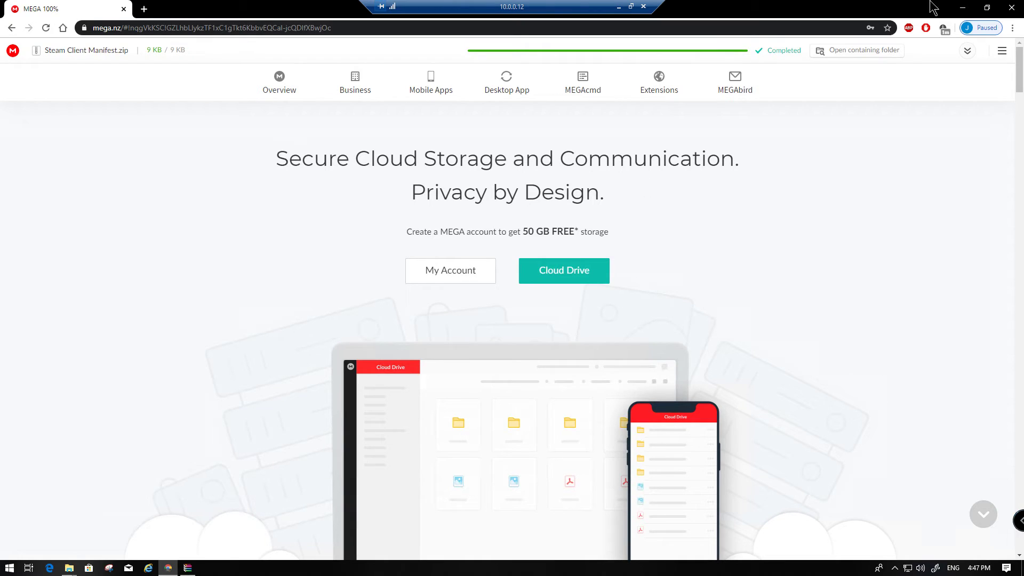
mouse_move(233, 429)
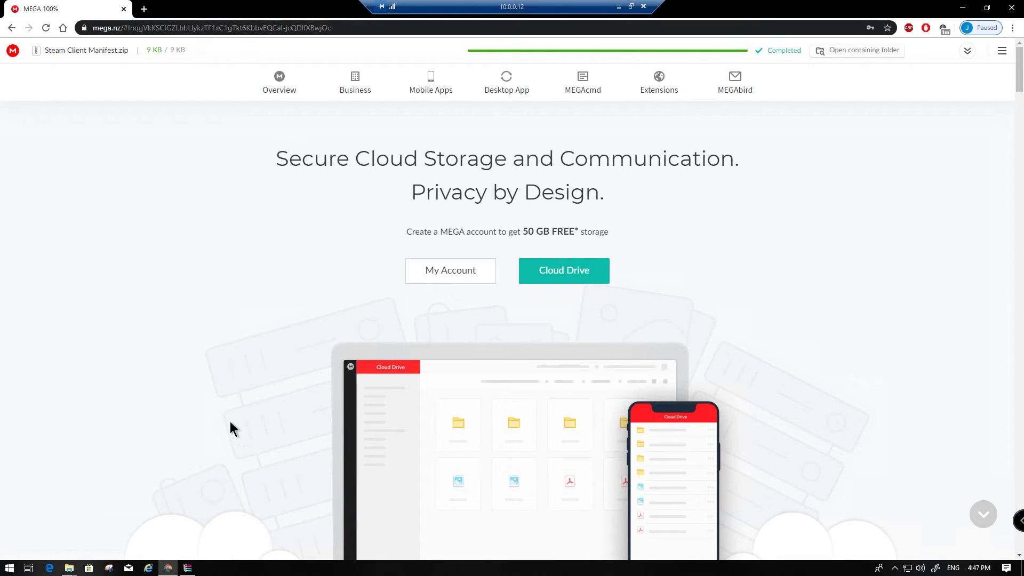
mouse_move(218, 429)
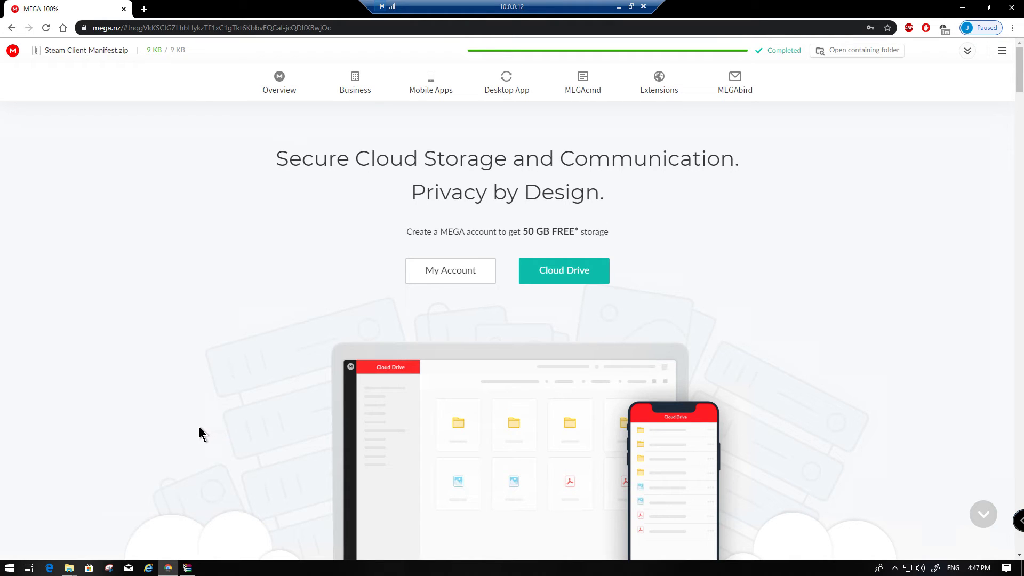
mouse_move(209, 433)
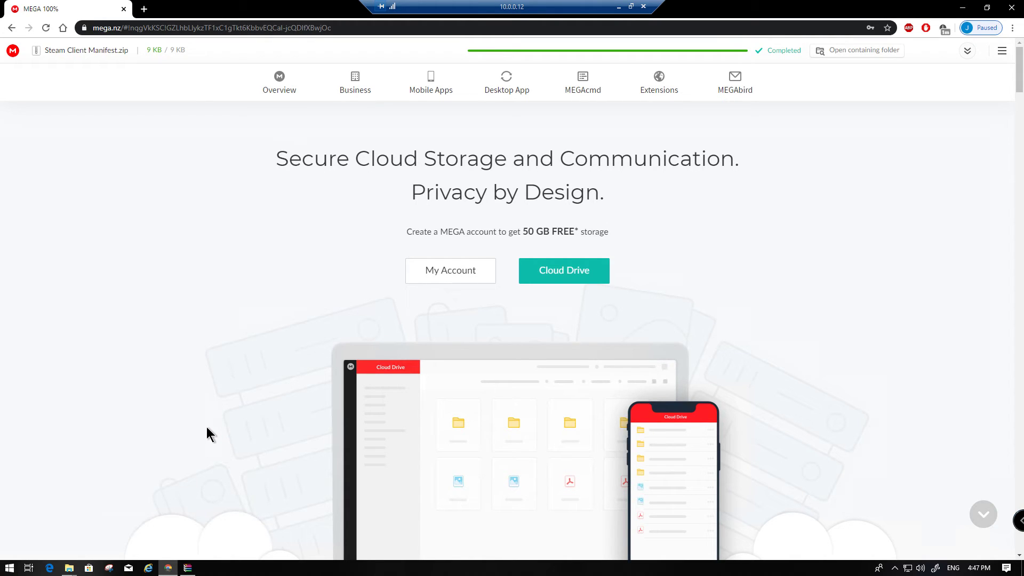
mouse_move(491, 269)
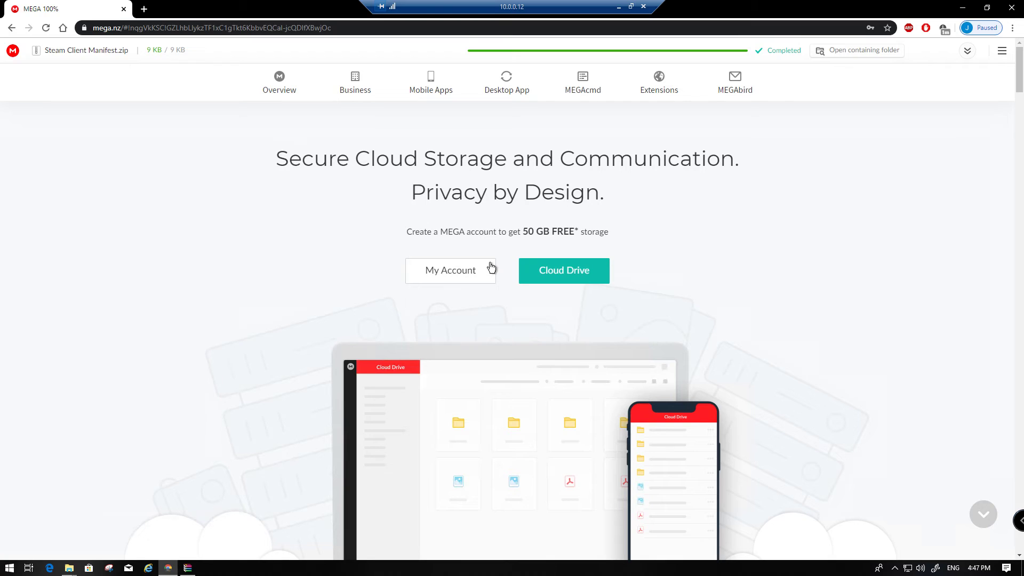
mouse_move(782, 88)
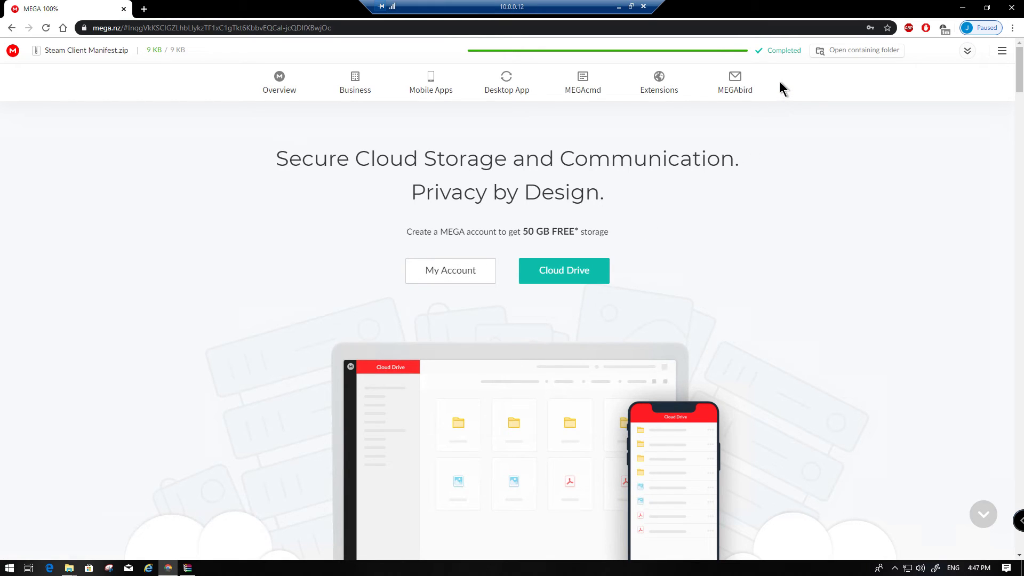
mouse_move(783, 73)
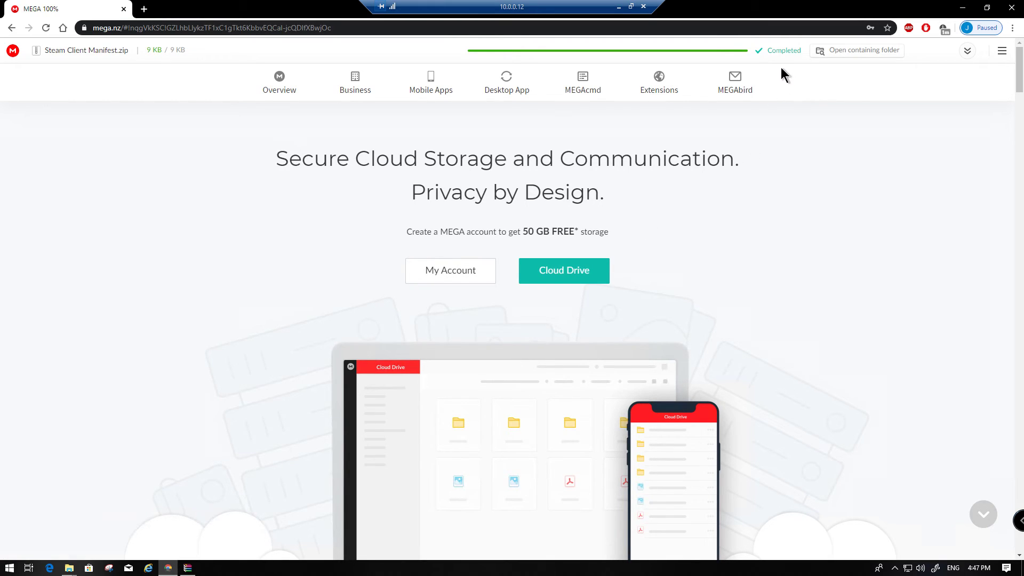
mouse_move(733, 78)
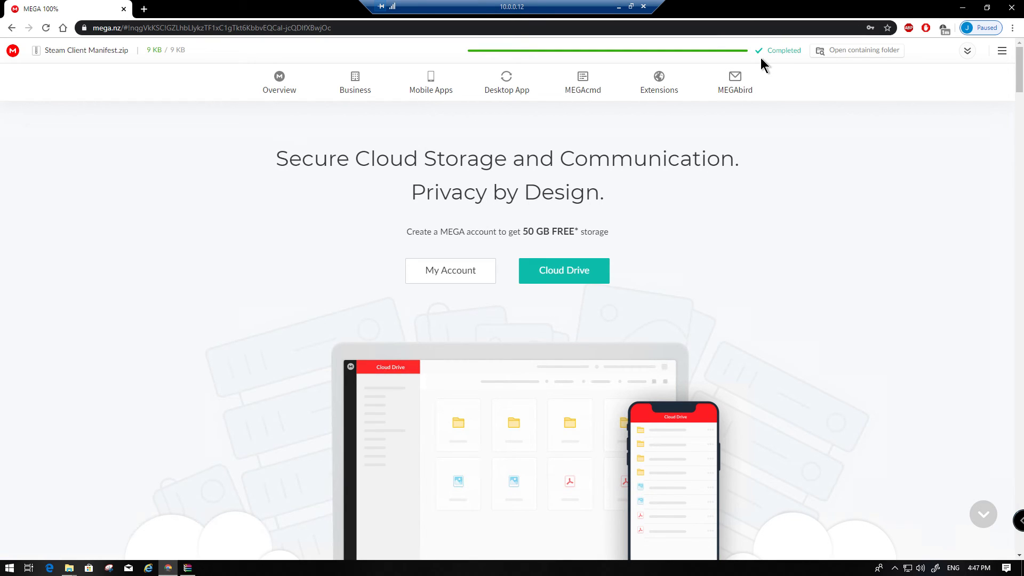
mouse_move(774, 60)
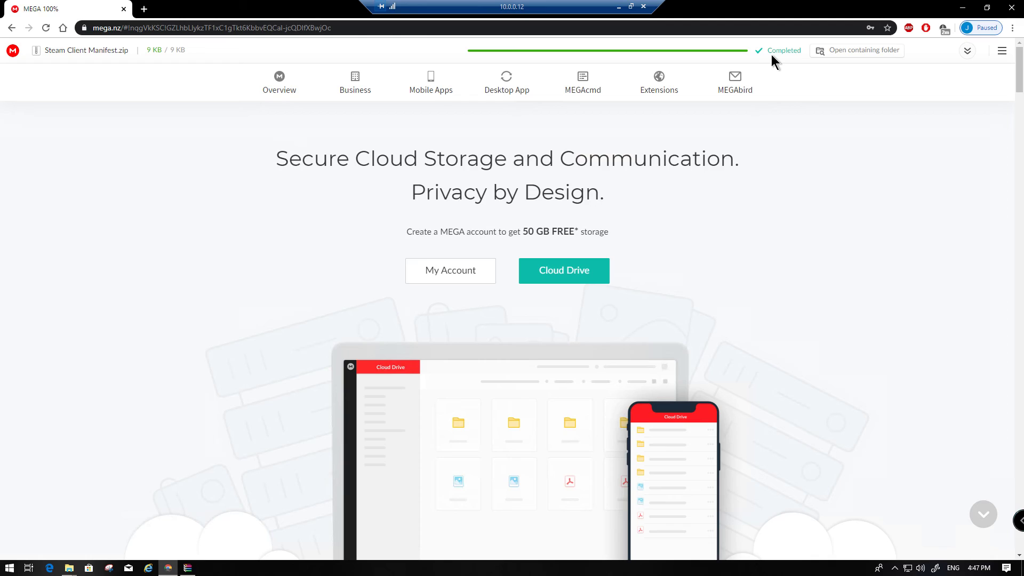